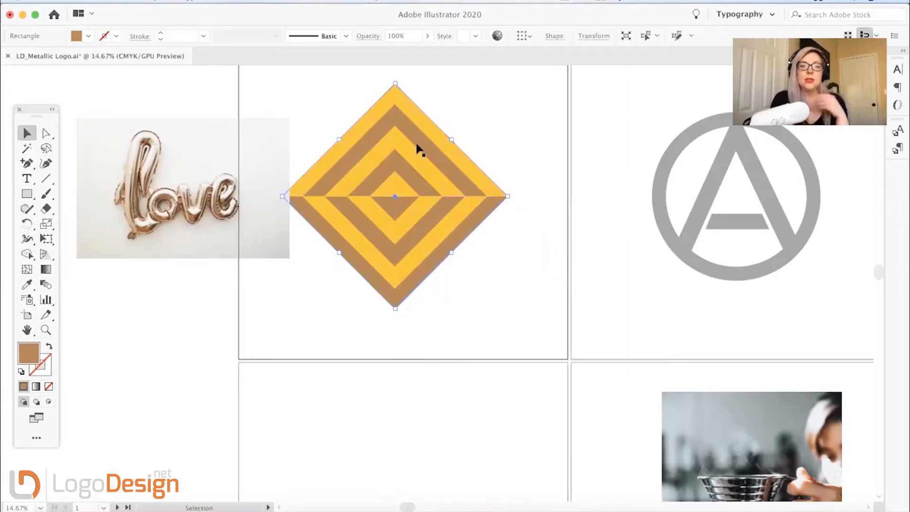
mouse_move(166, 228)
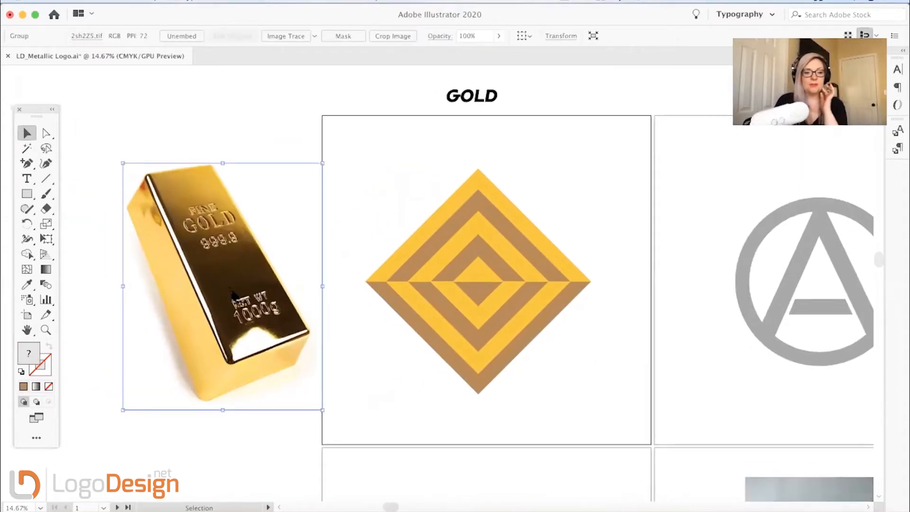
mouse_move(333, 243)
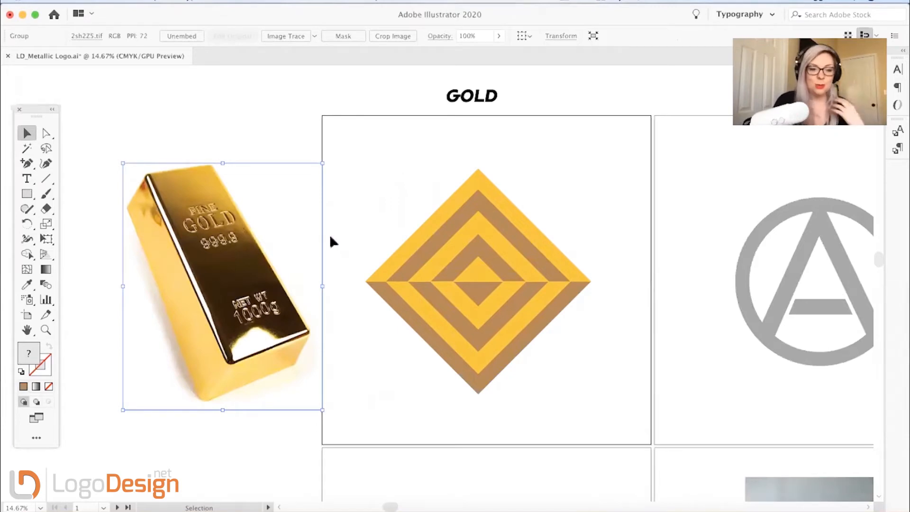
mouse_move(158, 190)
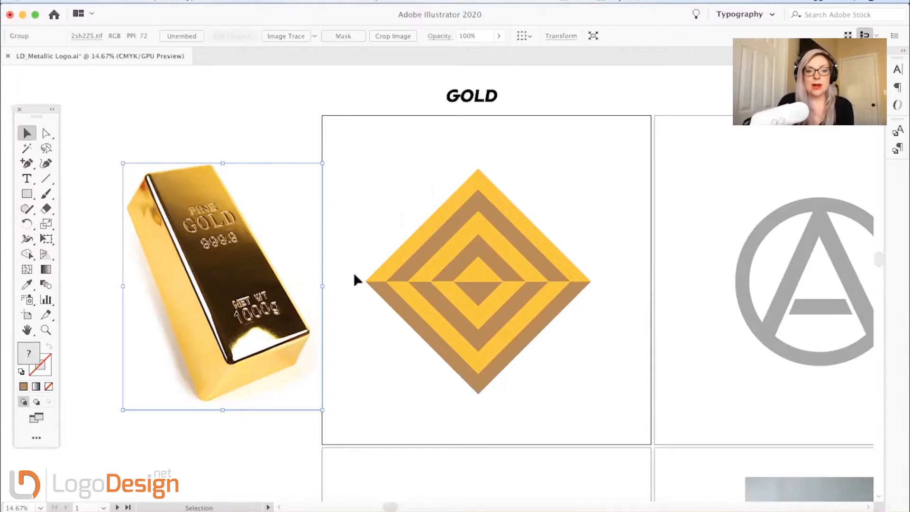
mouse_move(156, 180)
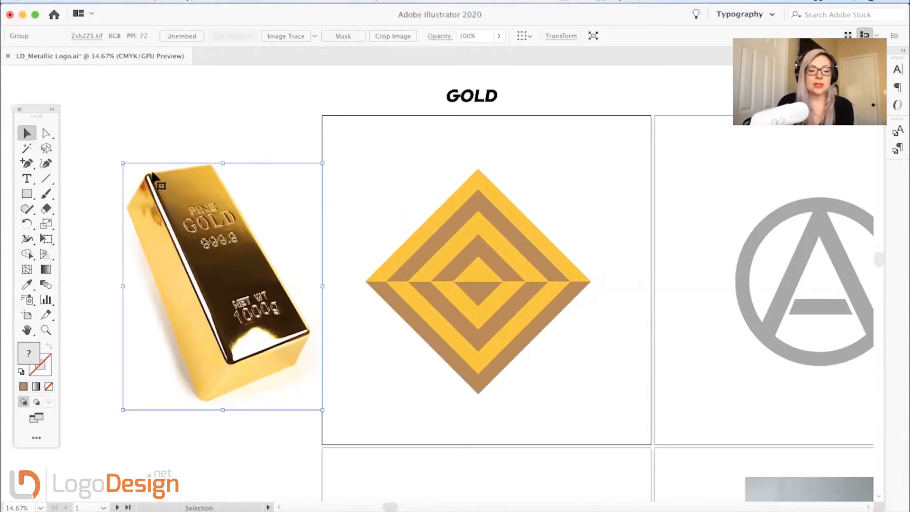
mouse_move(259, 348)
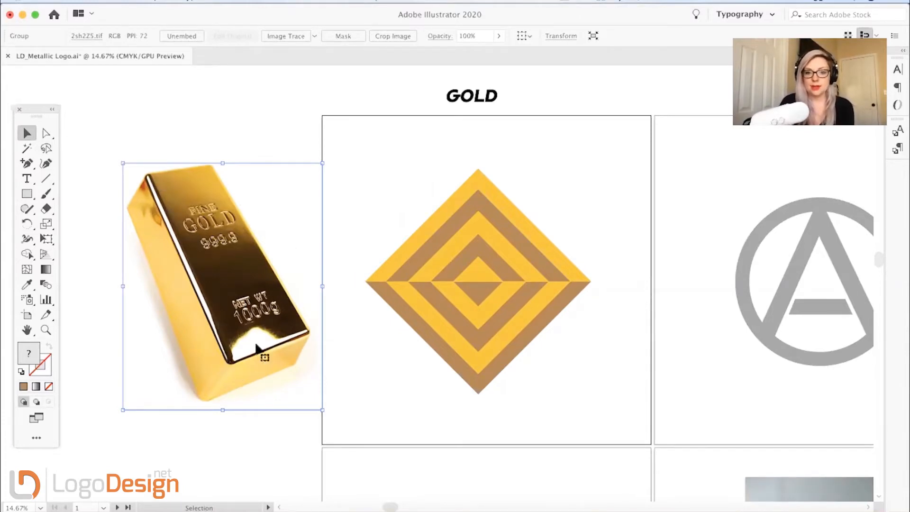
mouse_move(177, 258)
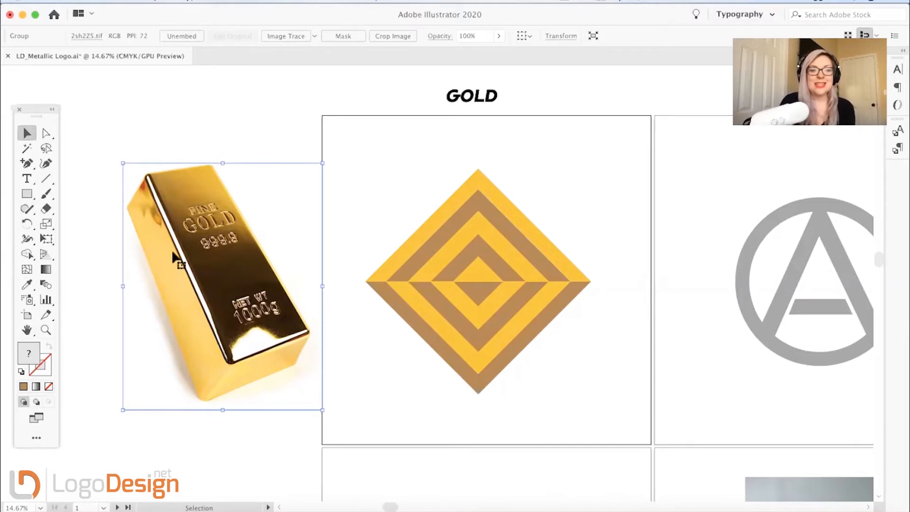
mouse_move(264, 355)
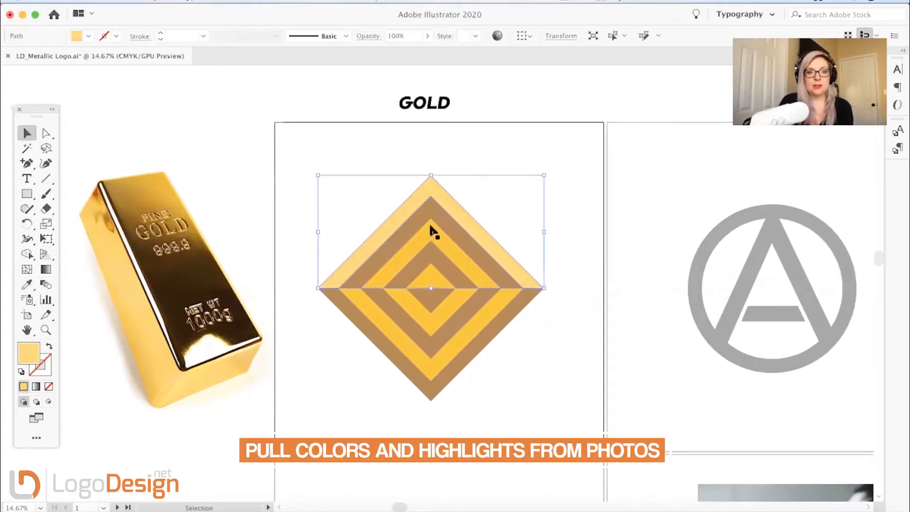
- Select the diamond's upper half and fill it with a paler cream-gold from the Color Picker
click(430, 232)
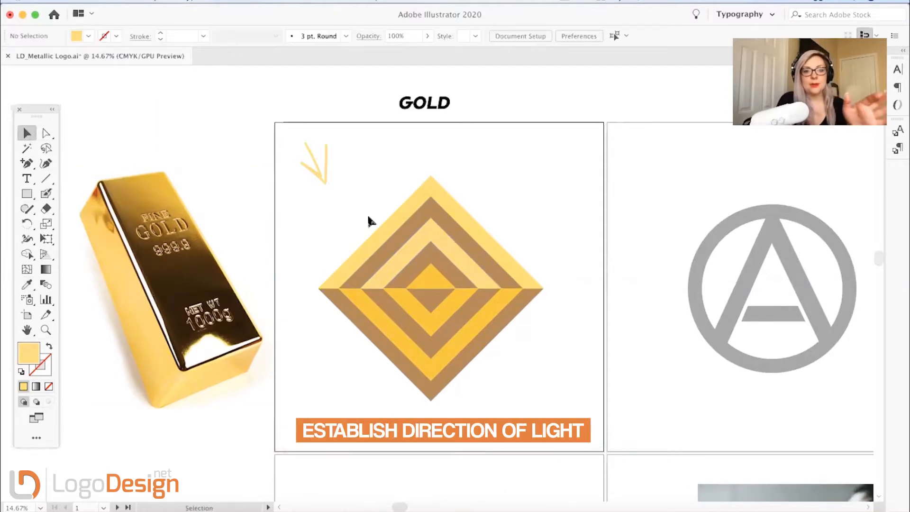
click(388, 238)
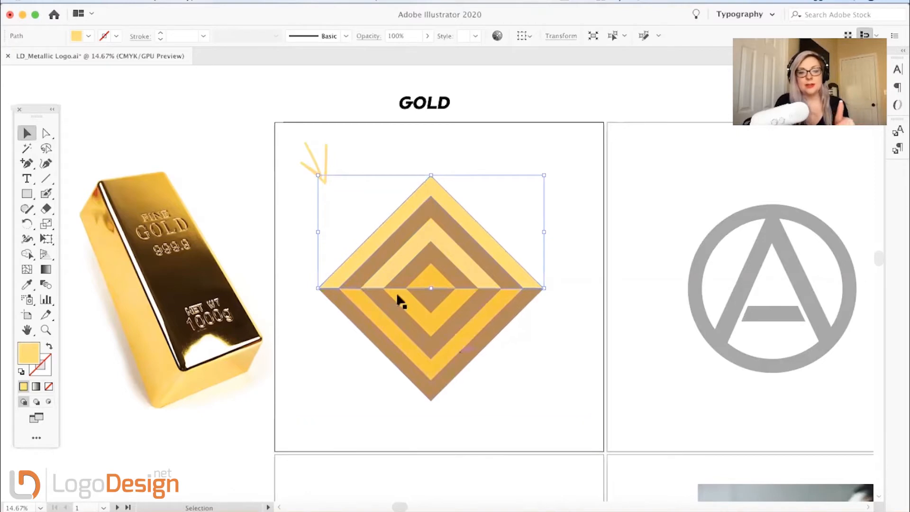
mouse_move(473, 342)
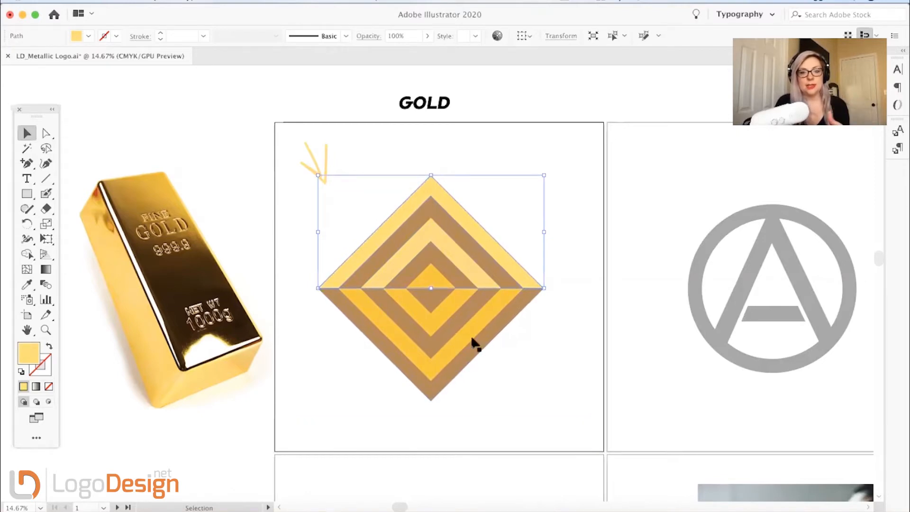
double_click(28, 354)
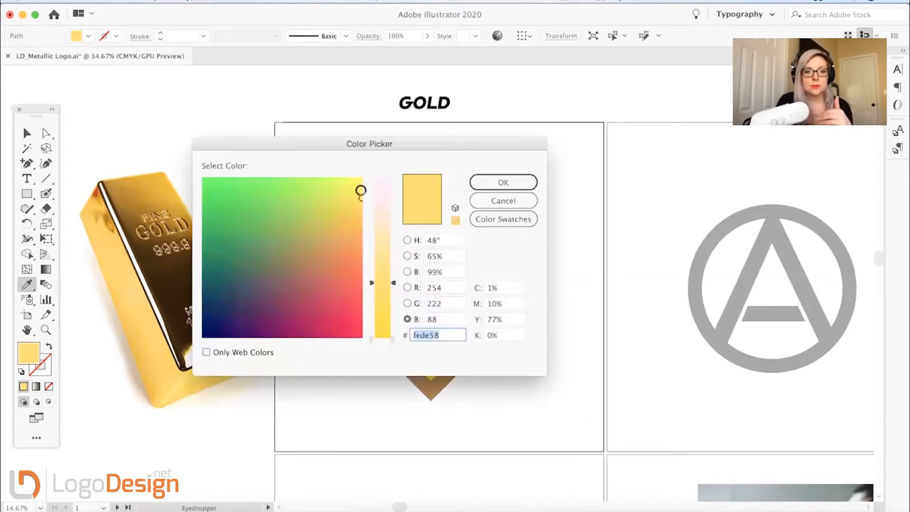
click(503, 182)
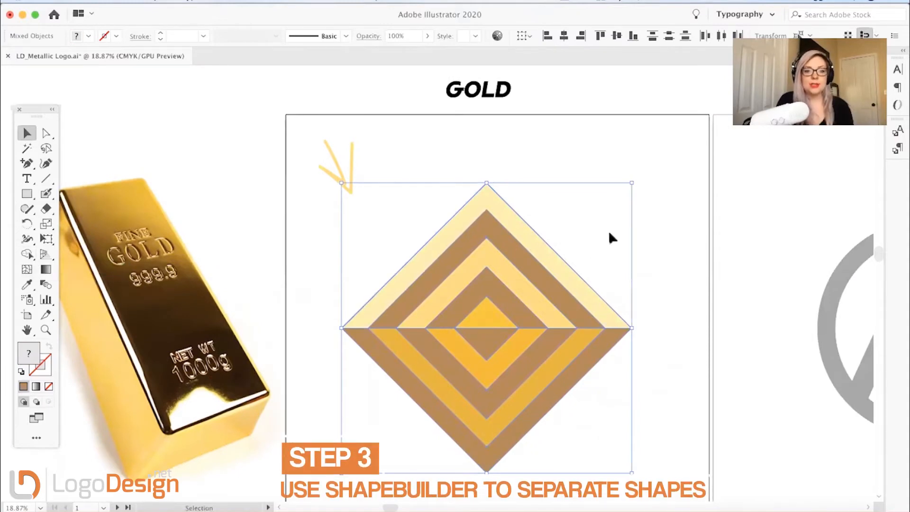
- Separate the diamond's stripes along the horizontal middle and select the upper brown stripe piece
click(486, 256)
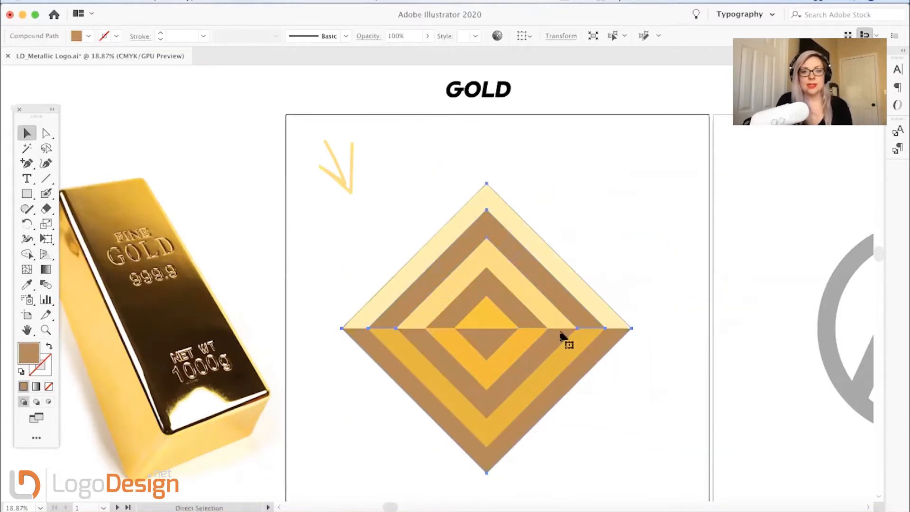
click(26, 132)
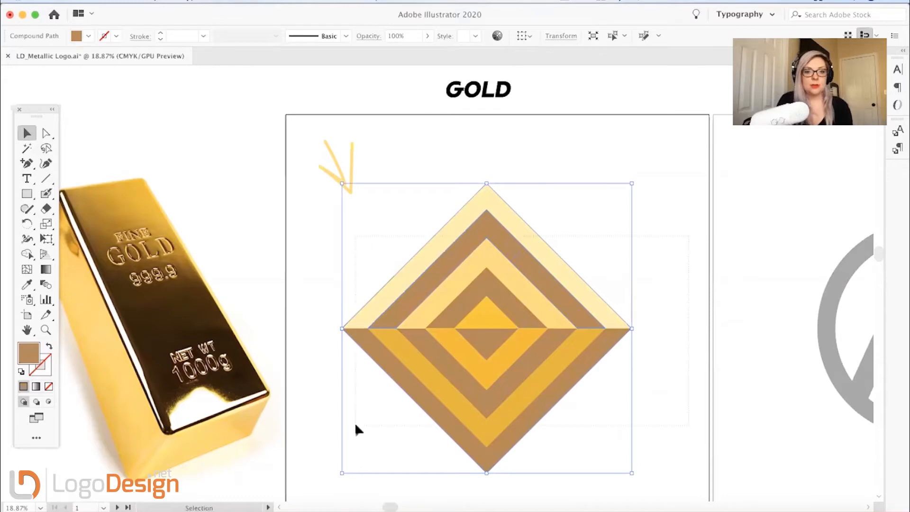
click(572, 290)
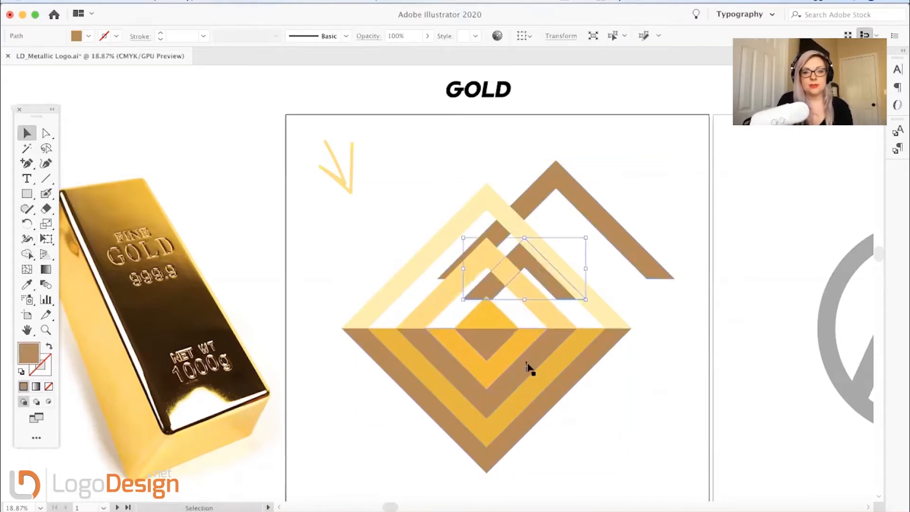
click(26, 284)
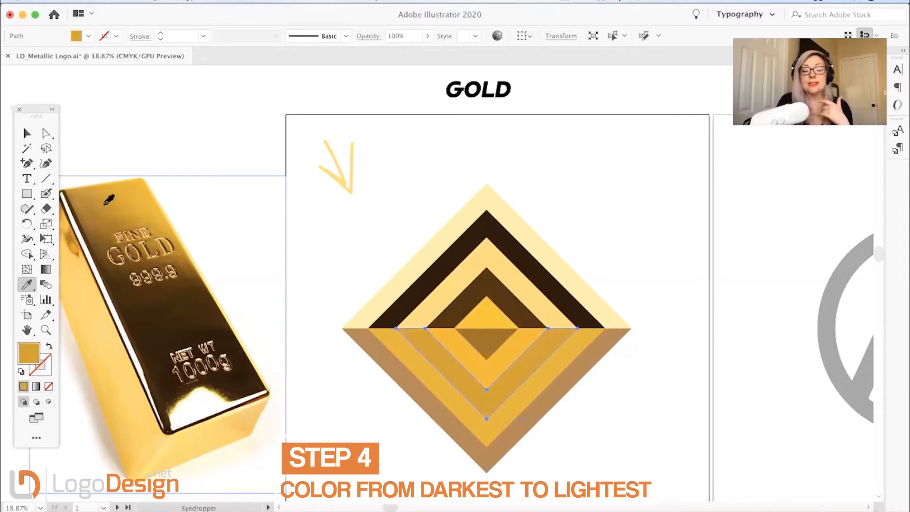
mouse_move(26, 133)
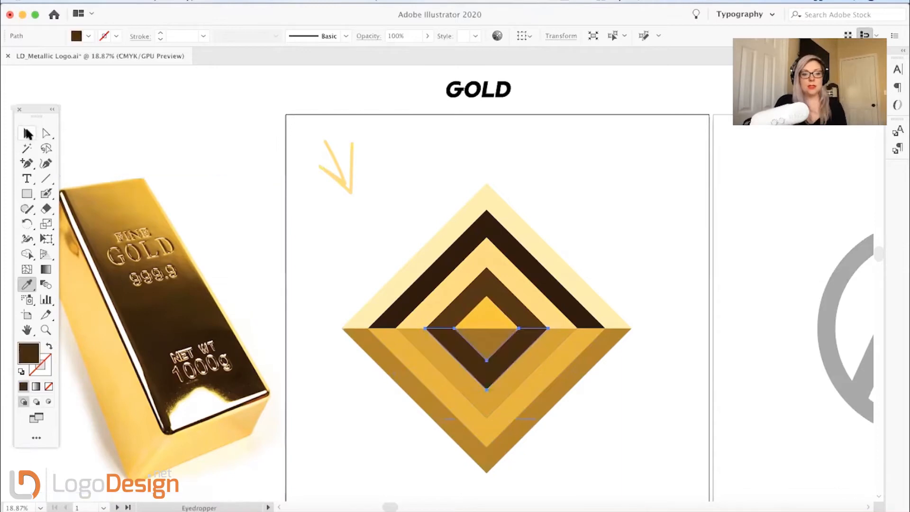
- Sample a dark brown from the gold bar photo and select the lower inner stripes
click(487, 360)
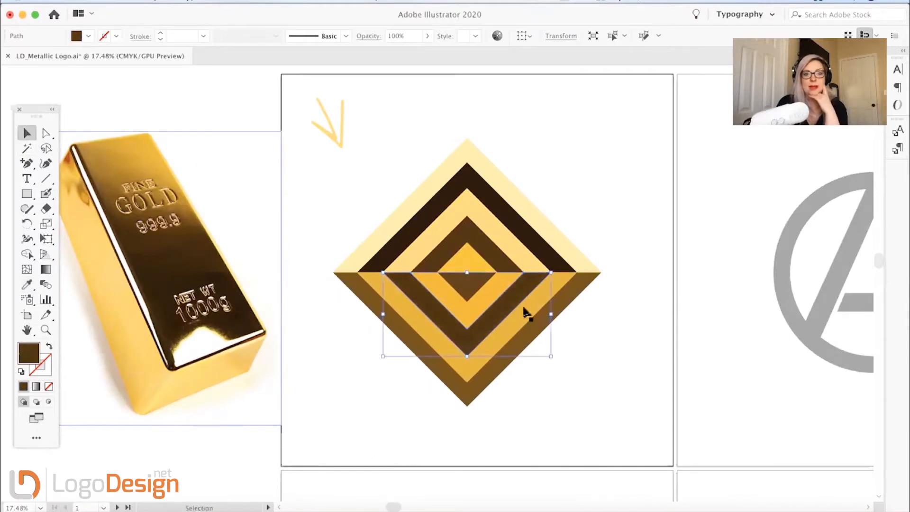
click(26, 284)
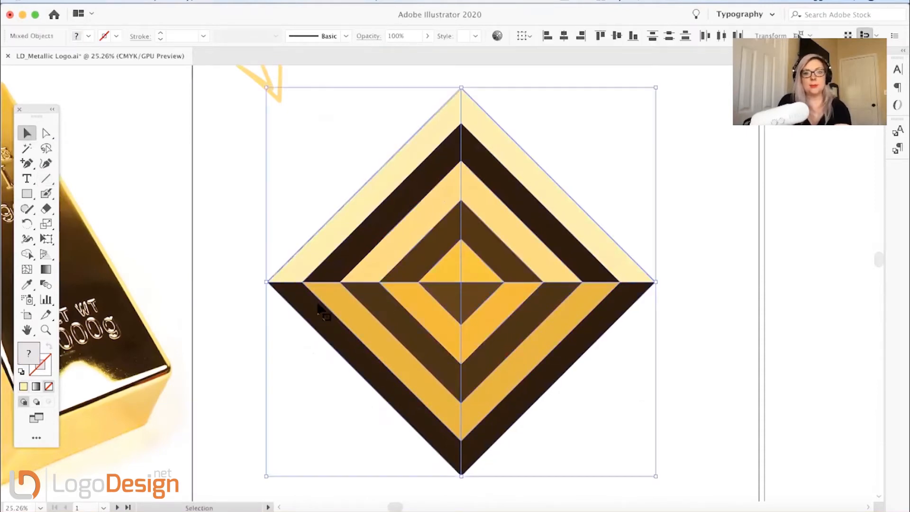
- Split the stripes along the diamond's vertical centre and select the dividing line
click(26, 254)
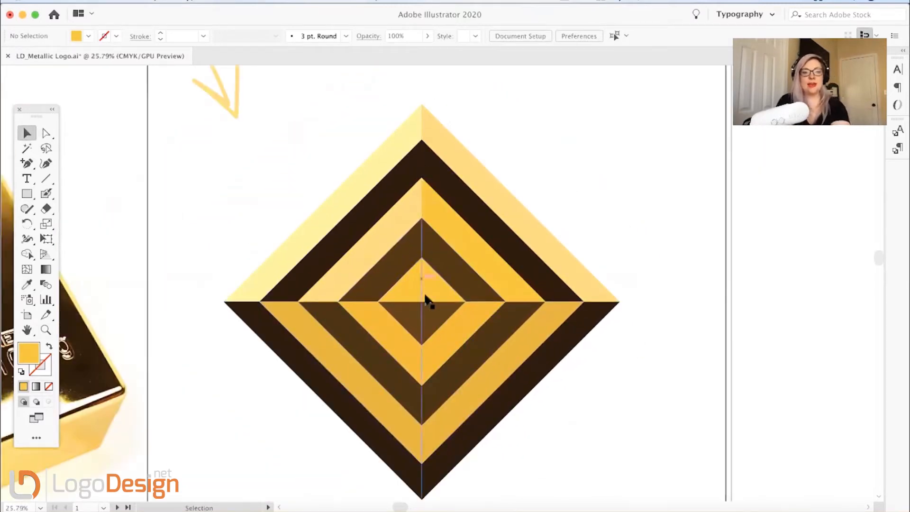
click(421, 291)
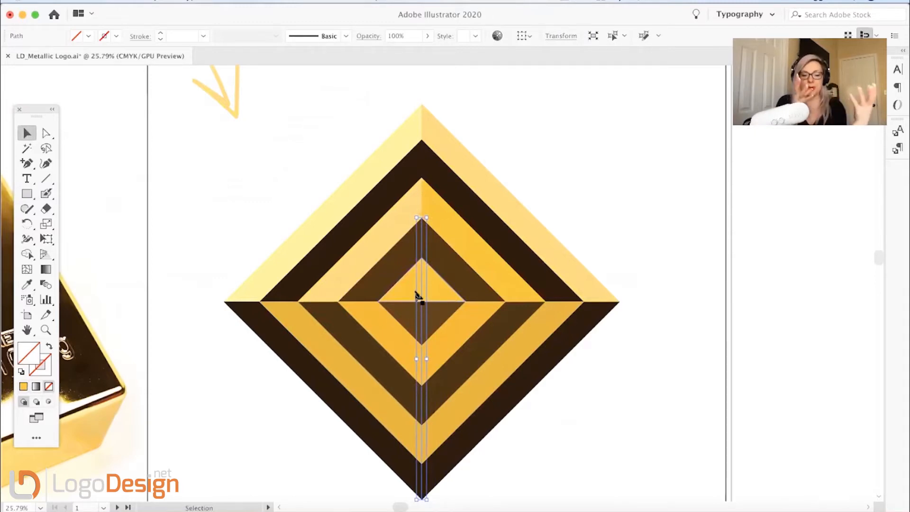
mouse_move(521, 170)
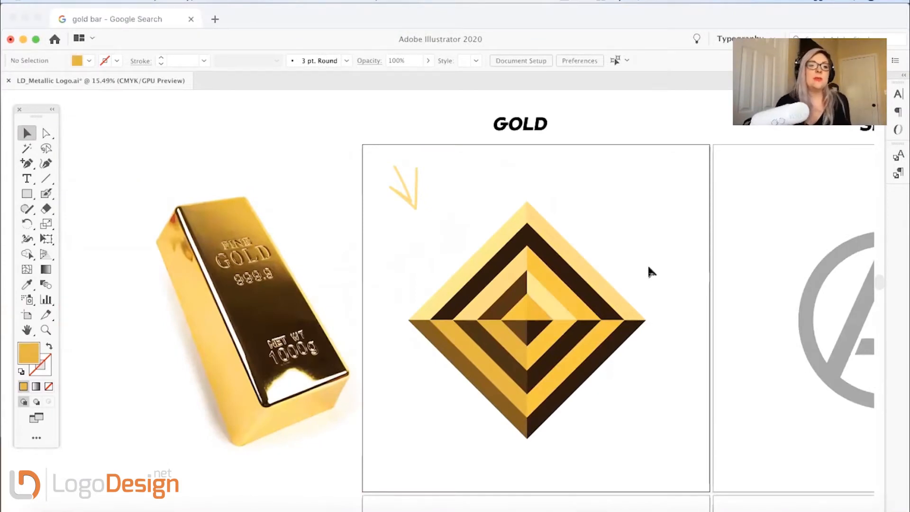
mouse_move(453, 238)
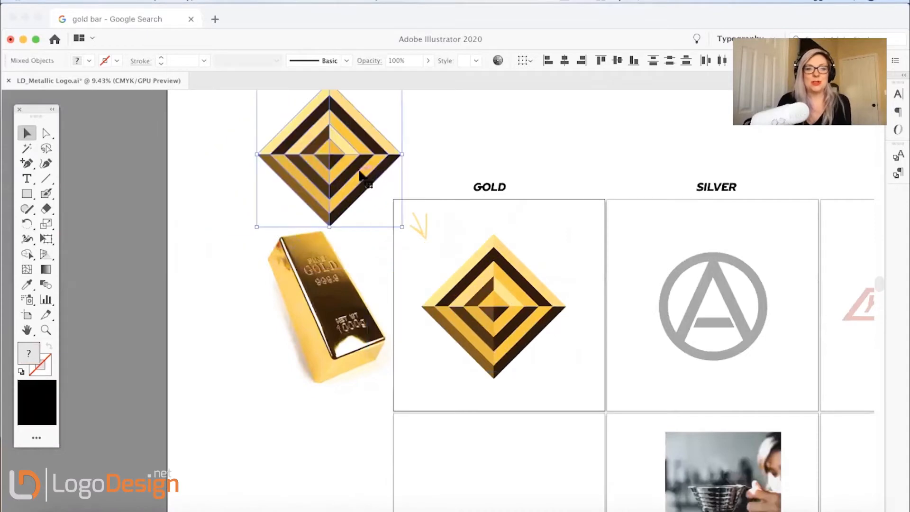
- Place a copy of the diamond above the gold bar photo and switch to gradient editing
drag(329, 157, 350, 153)
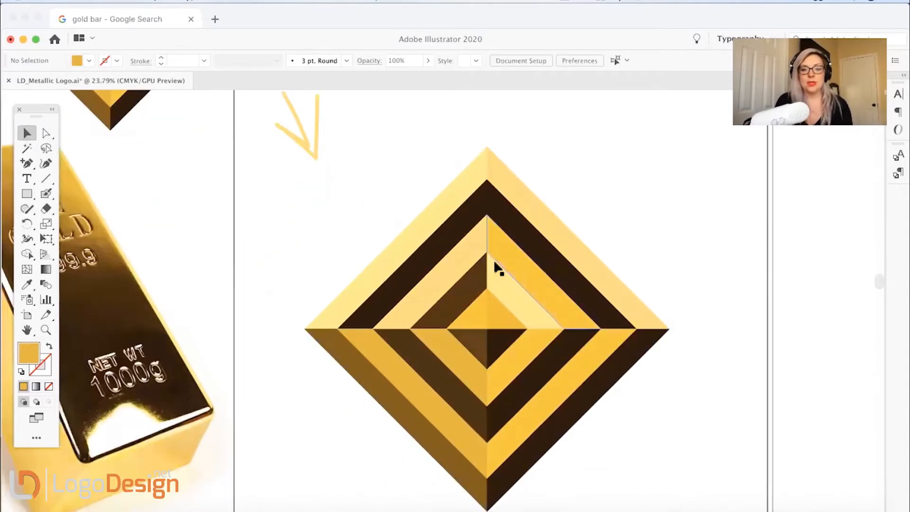
click(46, 269)
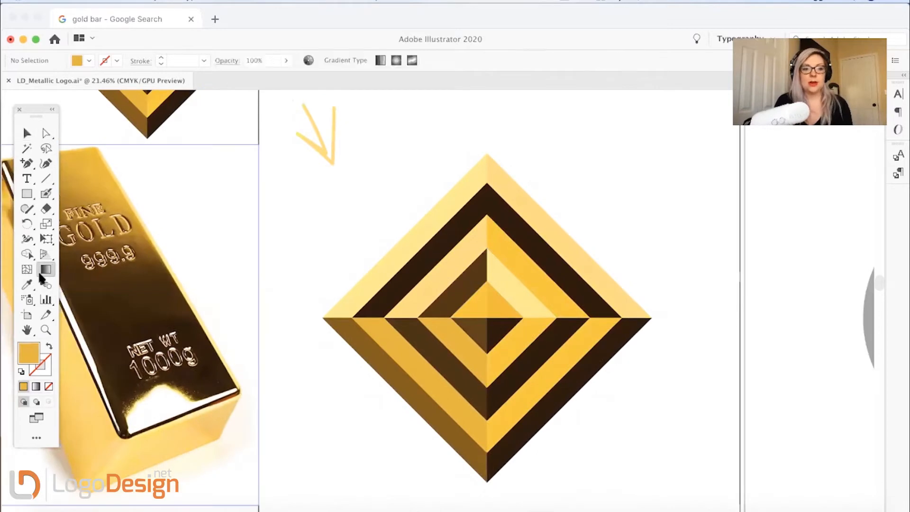
mouse_move(412, 60)
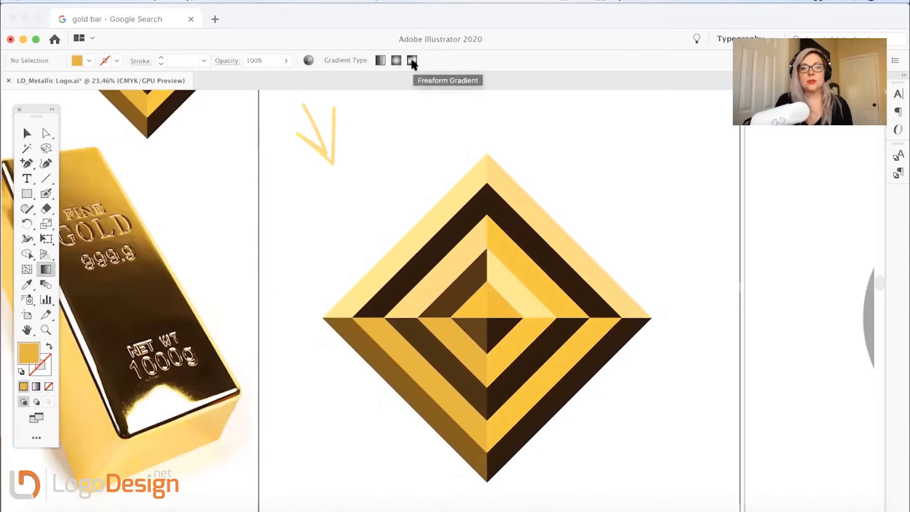
- Give the upper-left pale stripe a freeform gradient with a white highlight stop
click(412, 60)
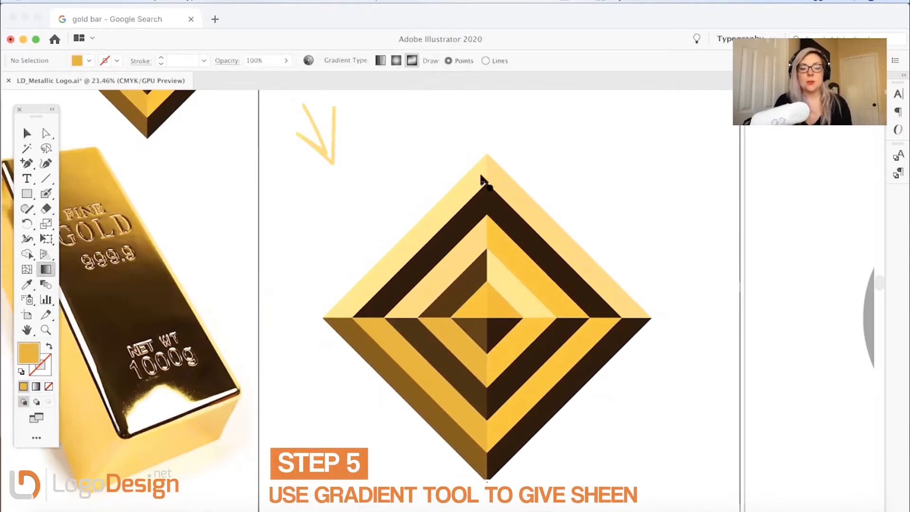
mouse_move(411, 60)
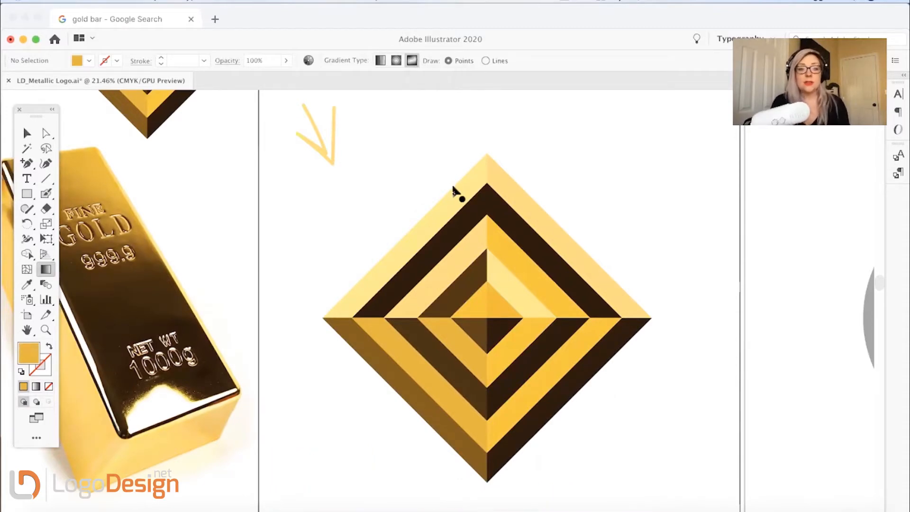
click(406, 262)
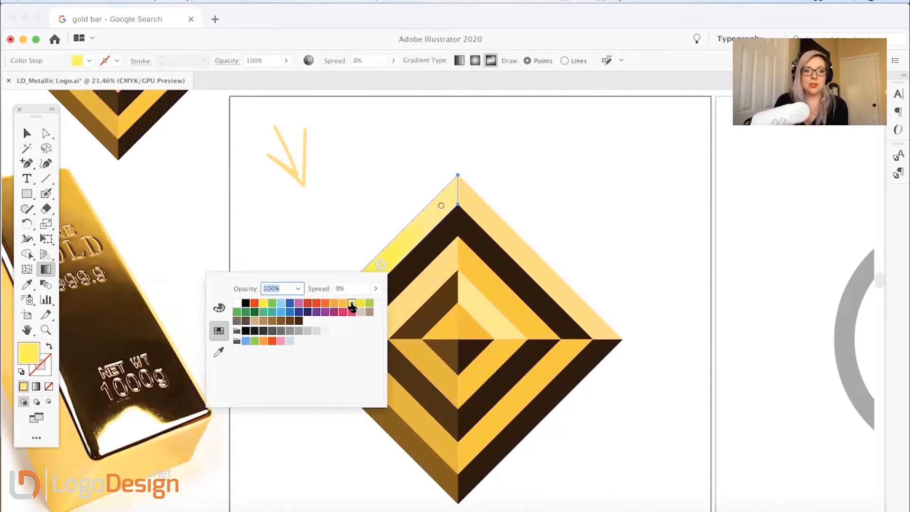
click(237, 303)
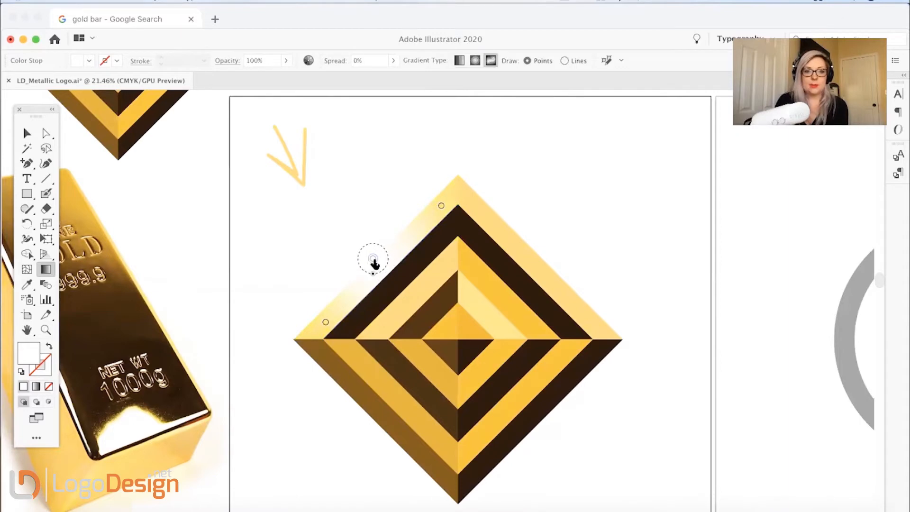
mouse_move(372, 267)
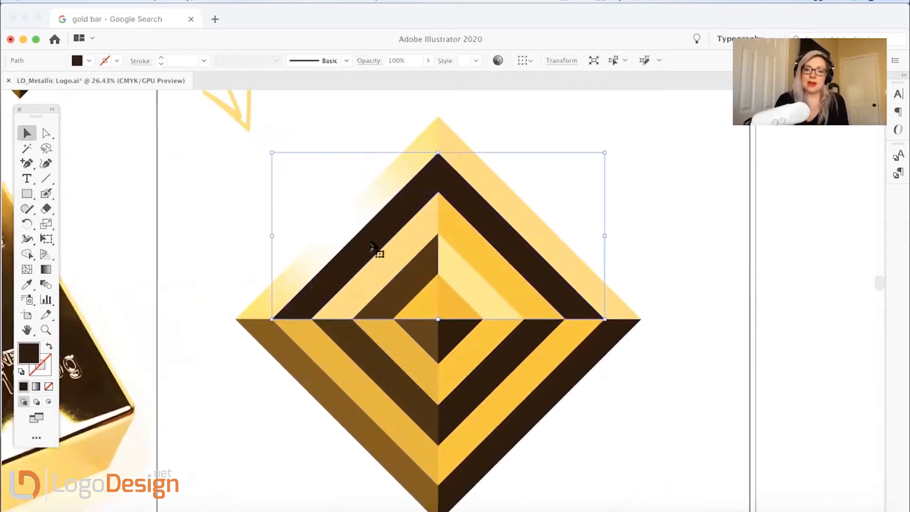
mouse_move(442, 154)
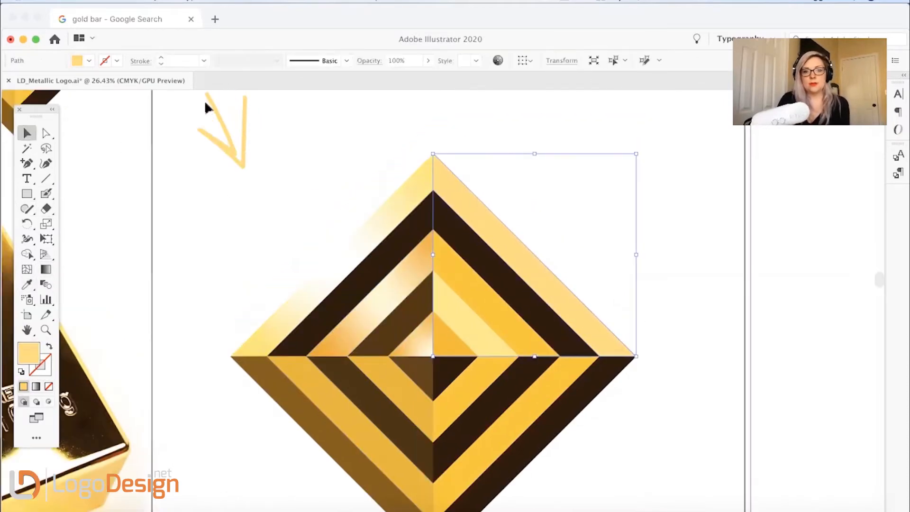
click(223, 121)
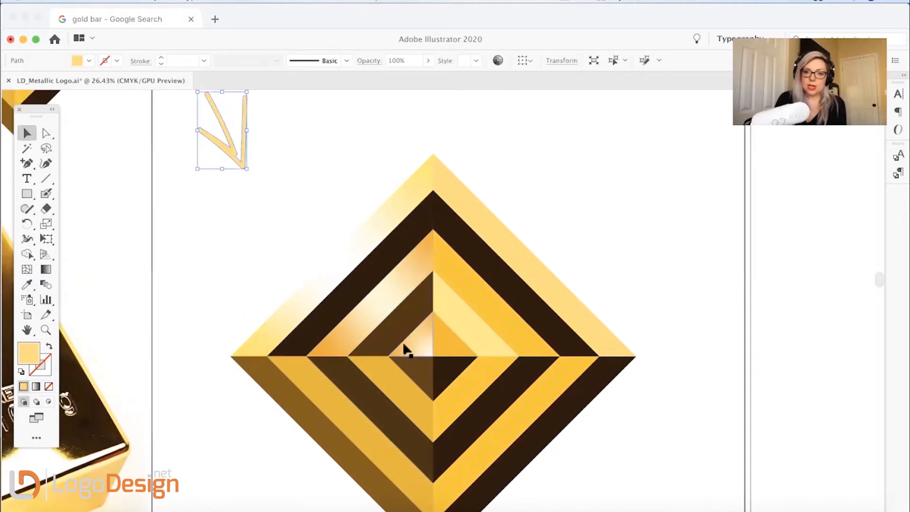
click(490, 299)
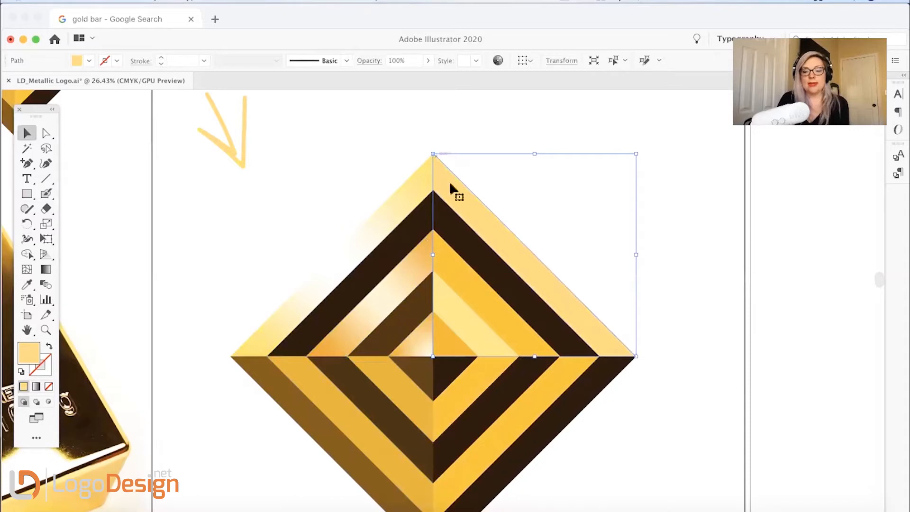
mouse_move(101, 224)
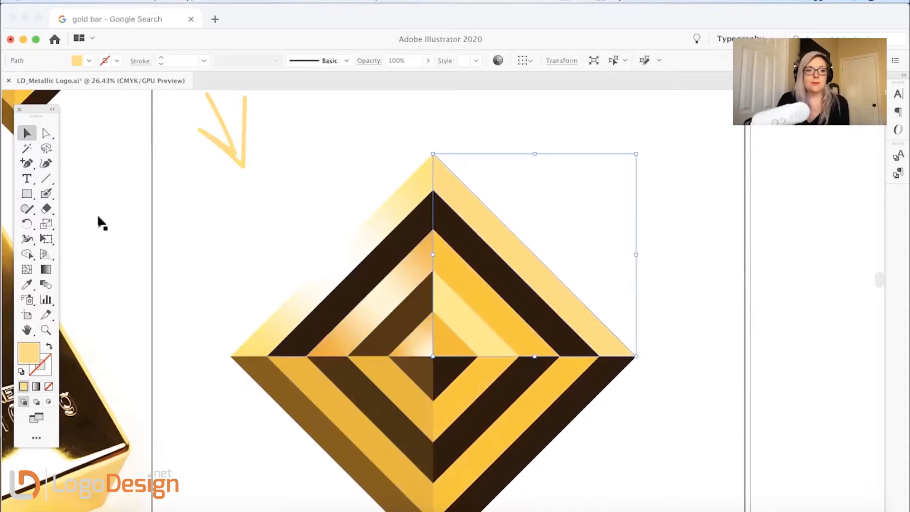
mouse_move(37, 296)
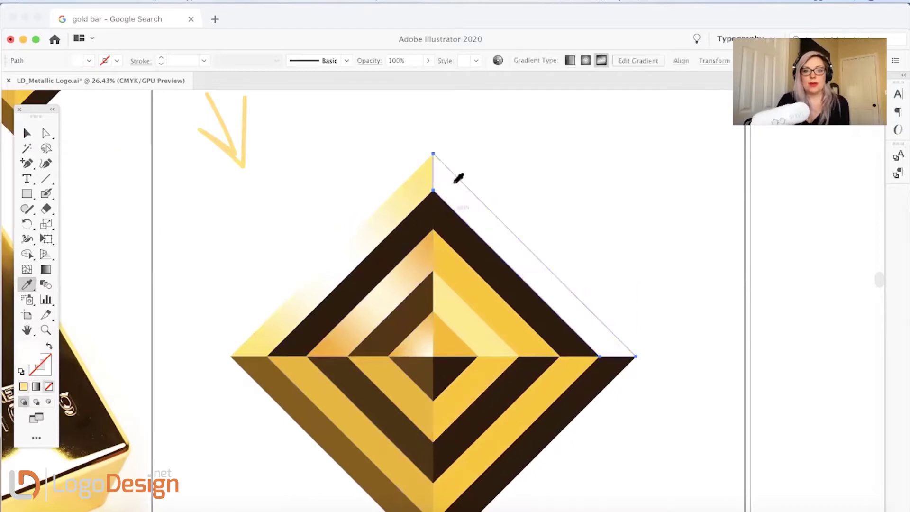
mouse_move(586, 78)
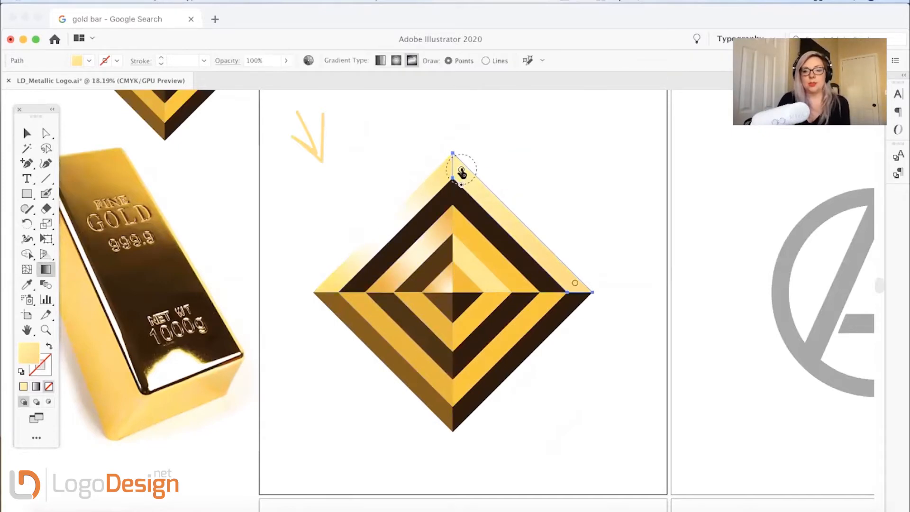
- Recolour the gradient stop at the diamond's top point in the Color Picker
click(460, 173)
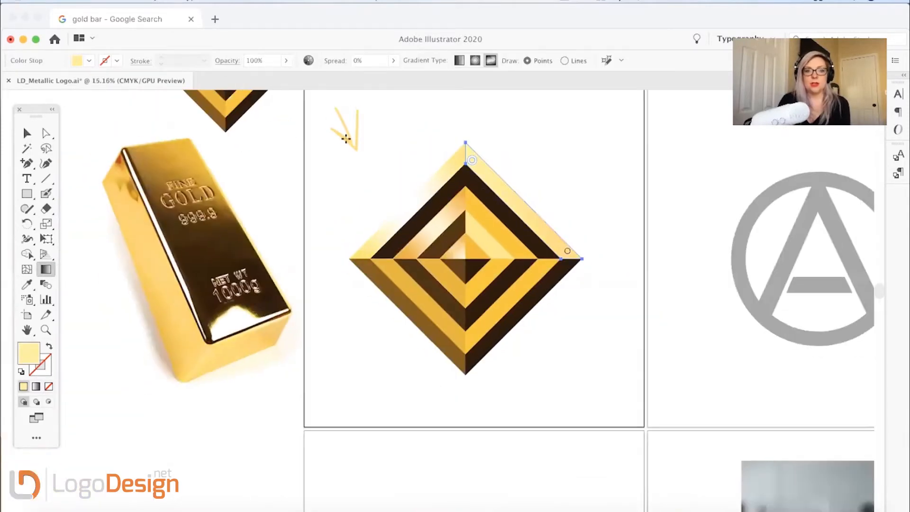
mouse_move(566, 251)
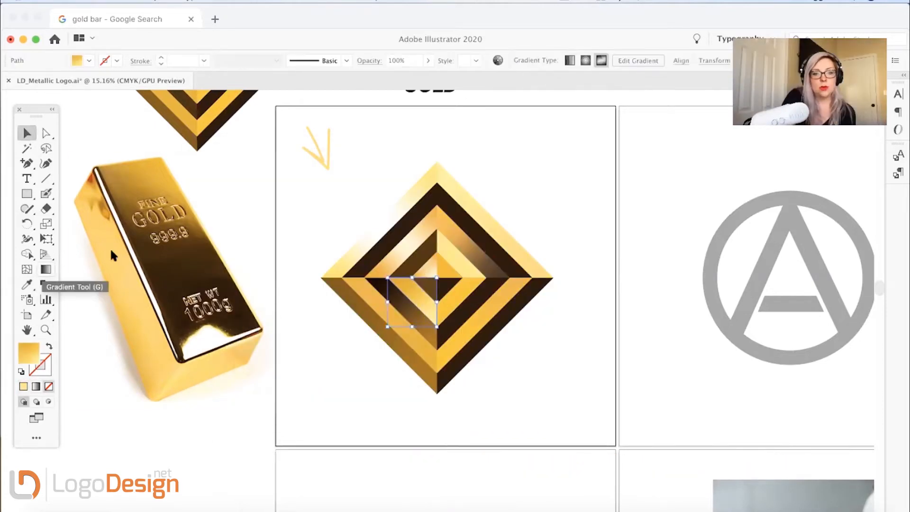
double_click(28, 355)
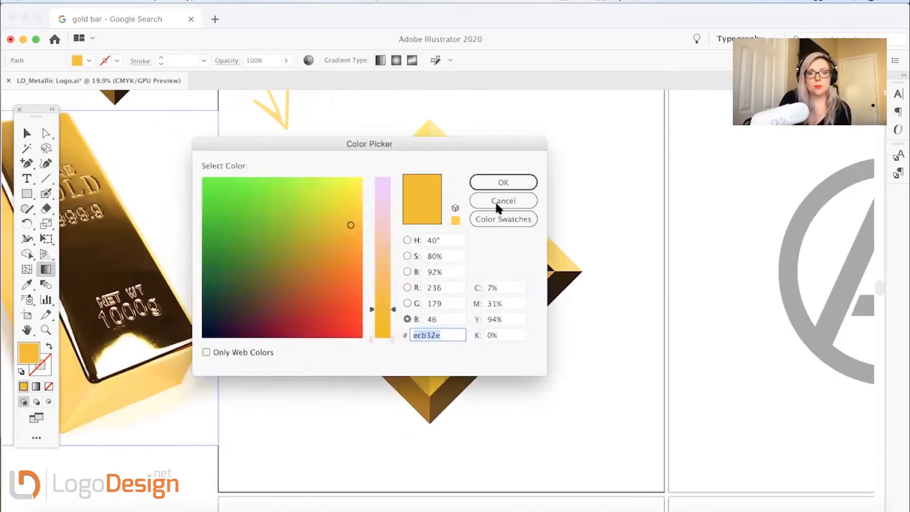
click(502, 200)
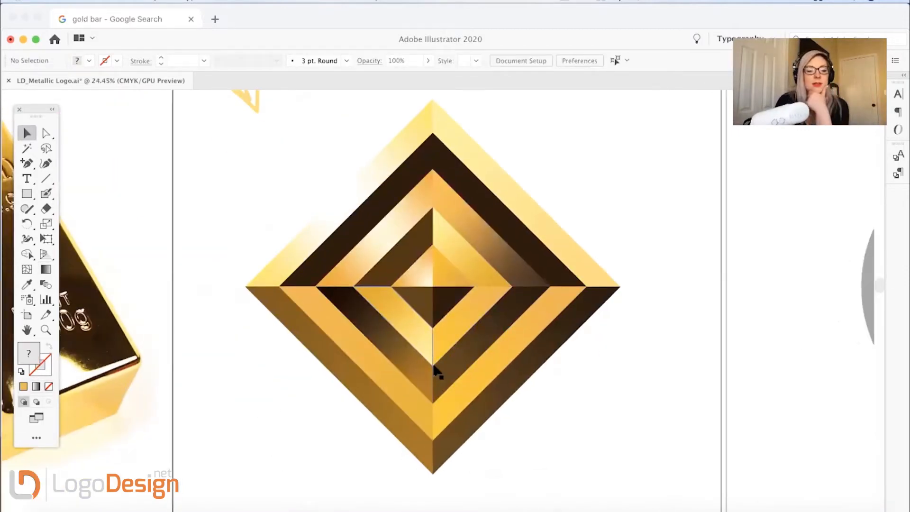
mouse_move(85, 241)
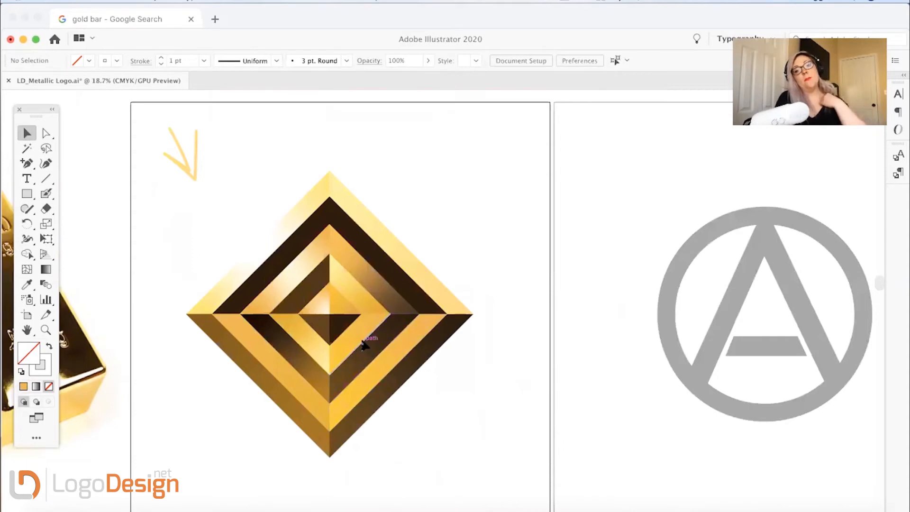
- Check the white edge highlight lines inside the diamond, then deselect to preview it
click(340, 313)
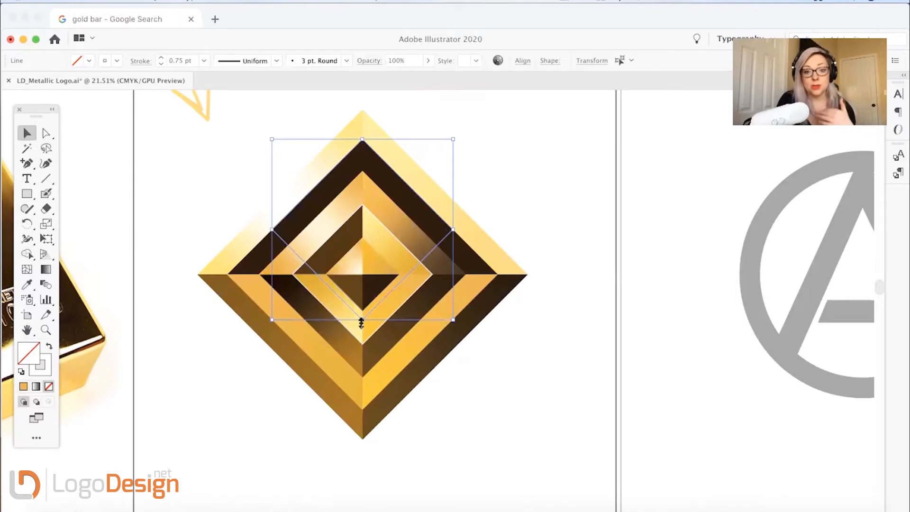
click(360, 192)
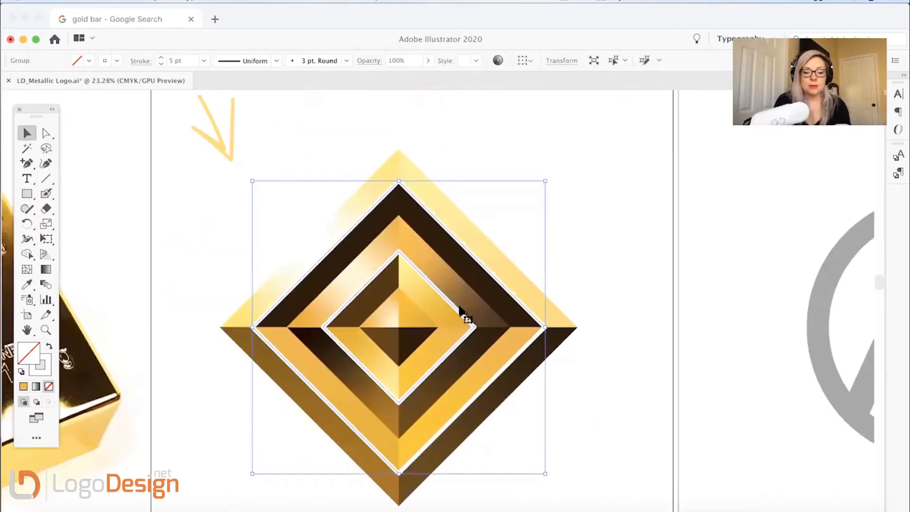
click(161, 63)
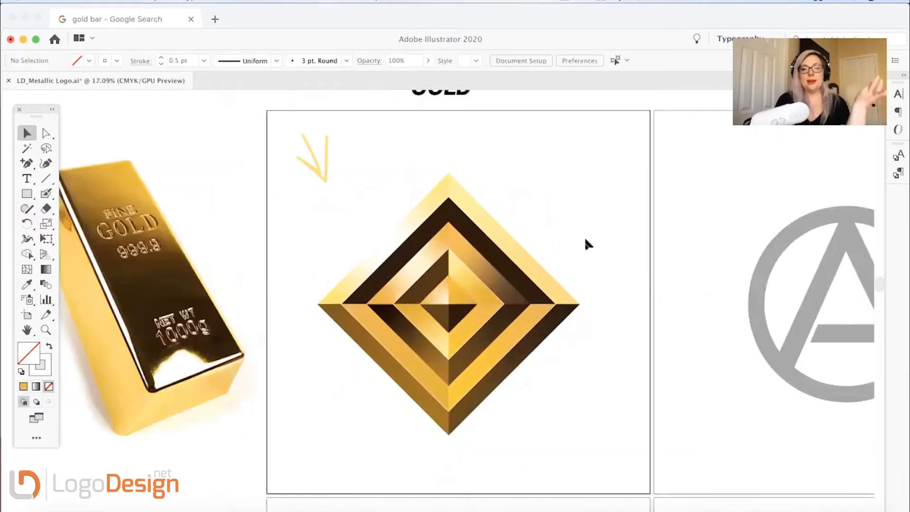
- Scroll the canvas toward the artboard holding the grey circle-A logo
scroll(down, 3)
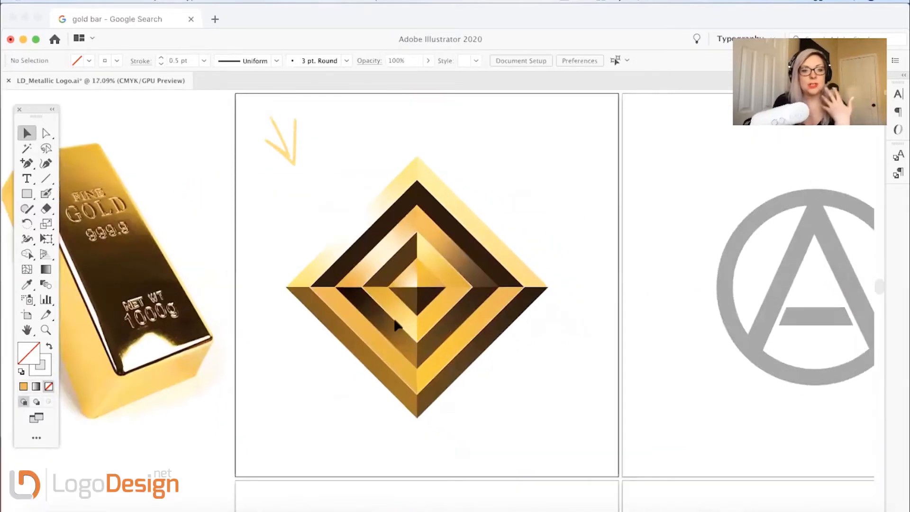
mouse_move(526, 386)
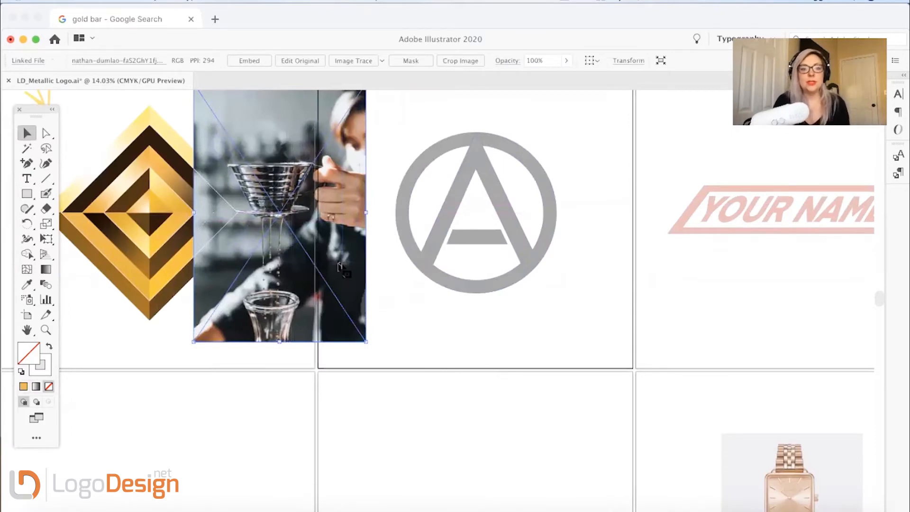
mouse_move(340, 268)
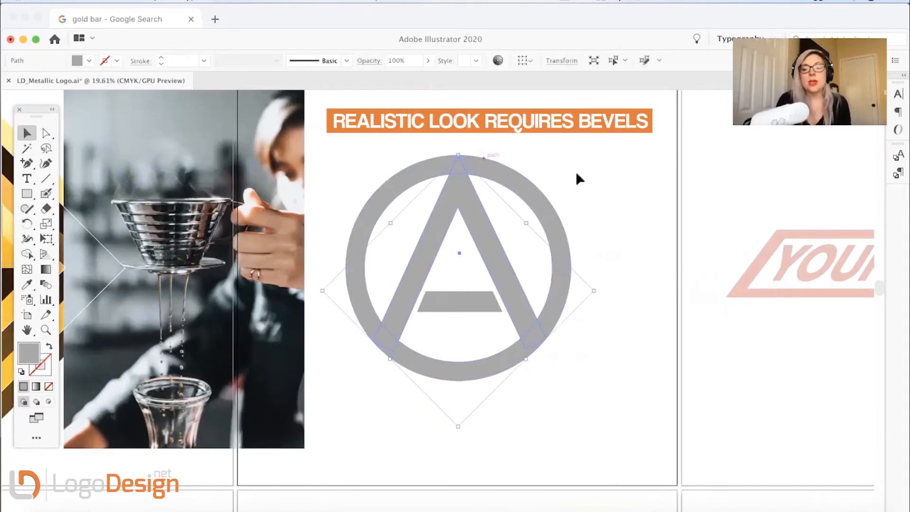
- Clear the current selection on the grey circle-A logo
click(400, 347)
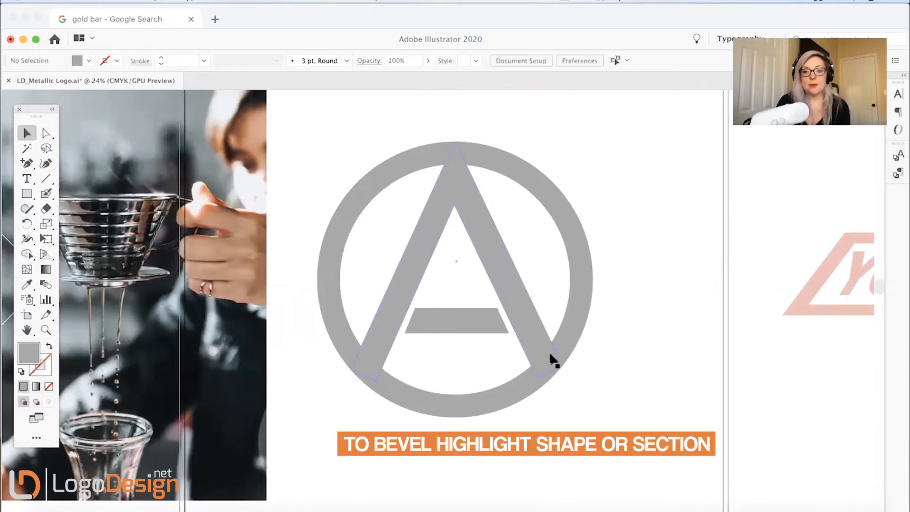
mouse_move(458, 158)
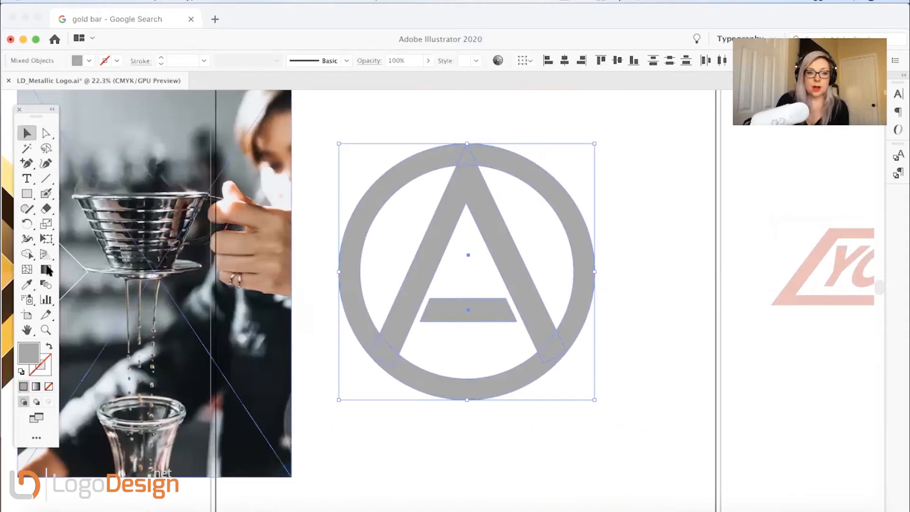
- Unite the circle and A with Pathfinder and apply a freeform gradient to the merged logo
click(47, 269)
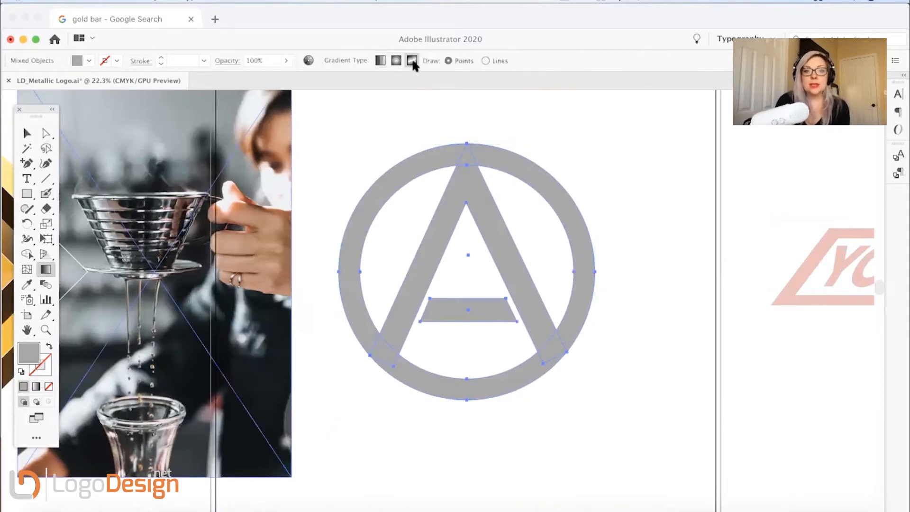
click(26, 132)
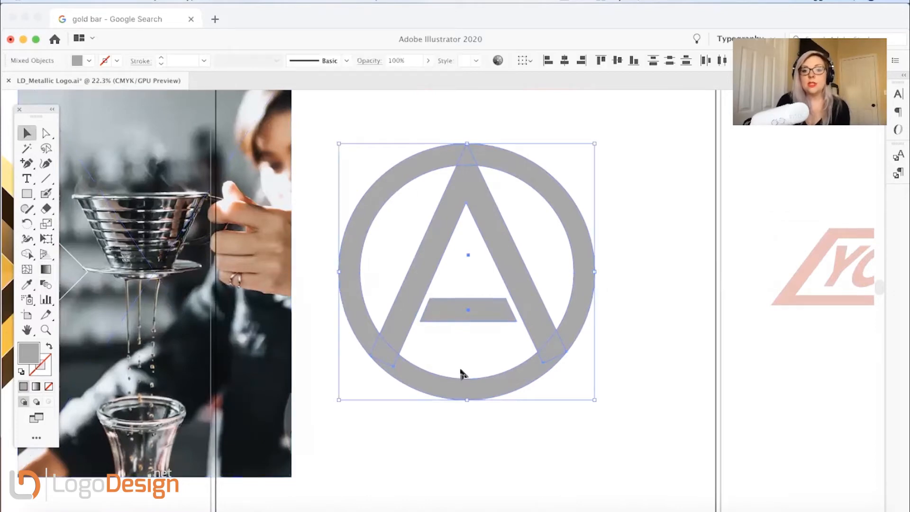
click(340, 3)
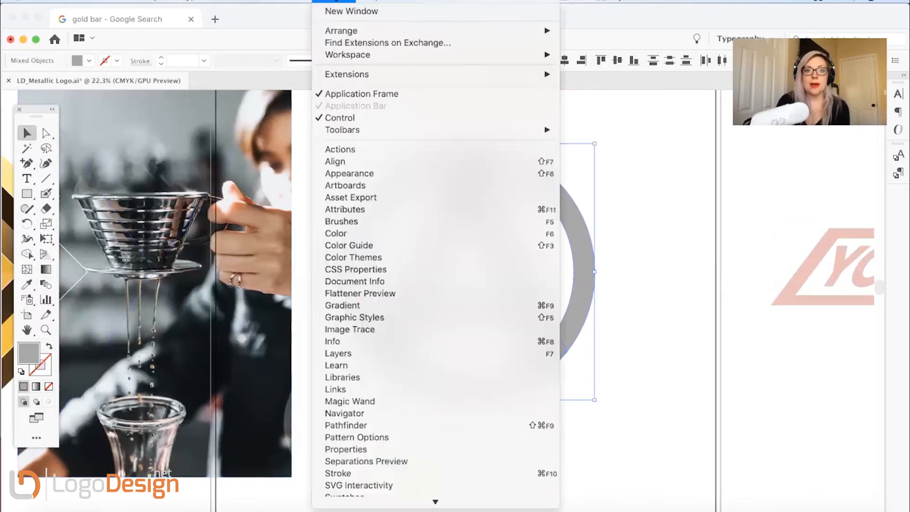
click(345, 425)
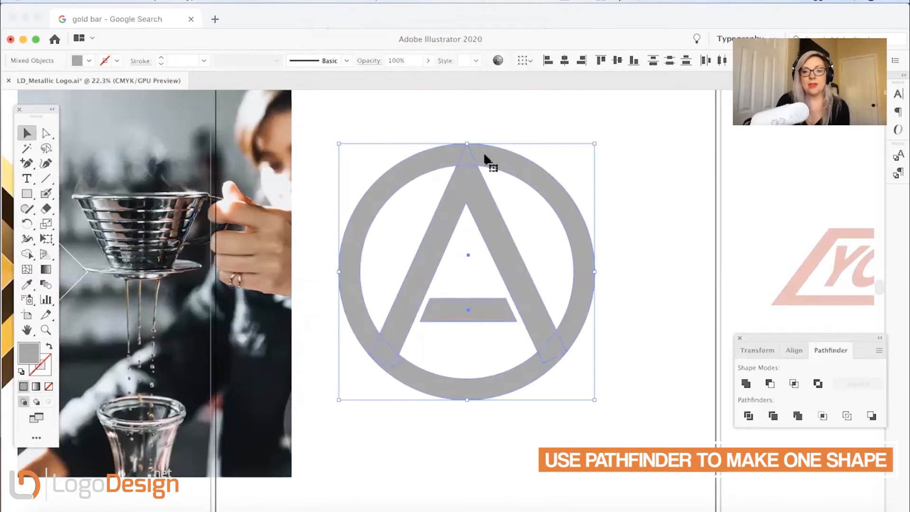
click(747, 384)
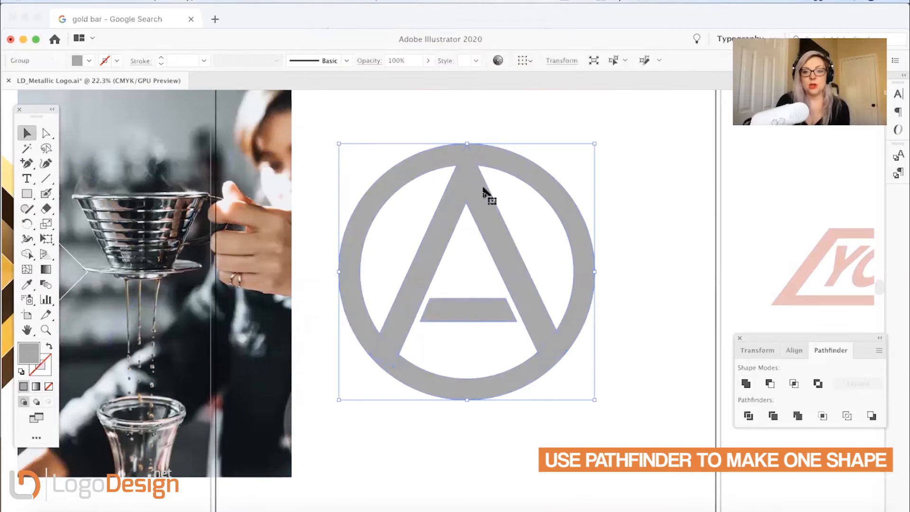
click(46, 269)
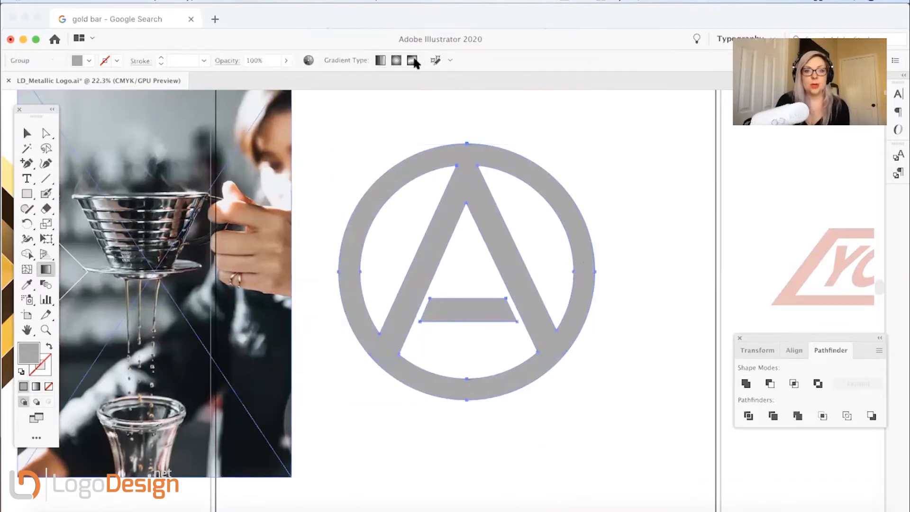
click(412, 60)
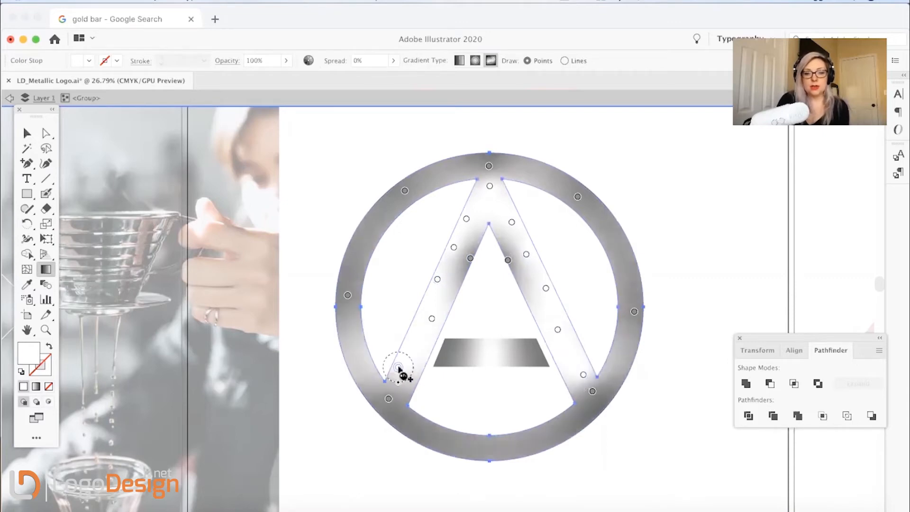
mouse_move(543, 386)
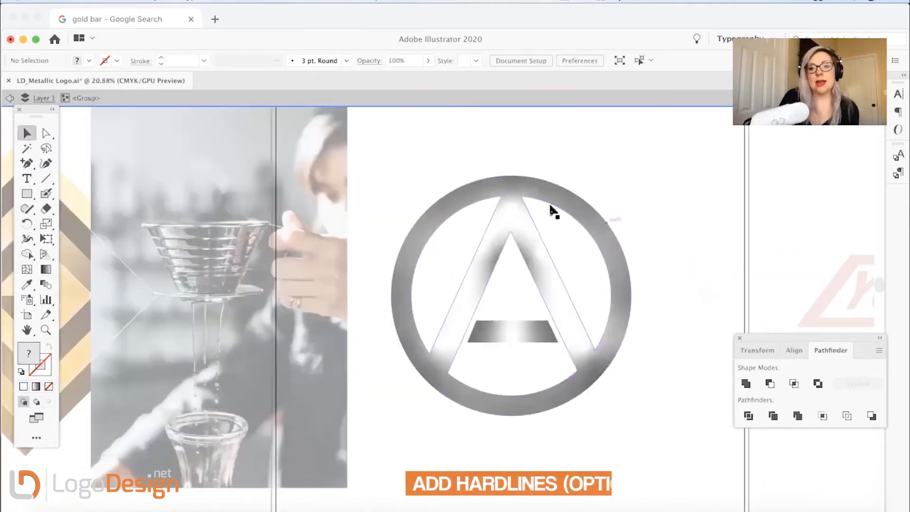
mouse_move(450, 366)
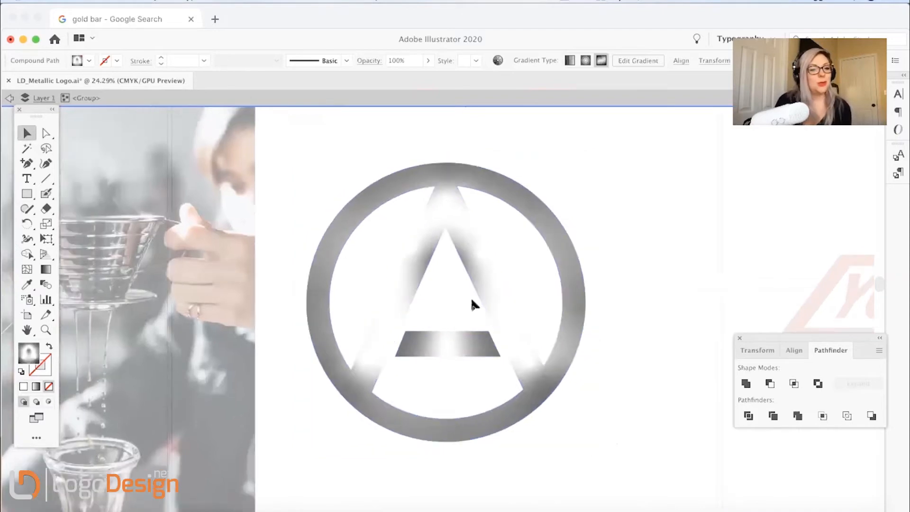
- Select the circled A logo compound path for freeform gradient editing
click(444, 302)
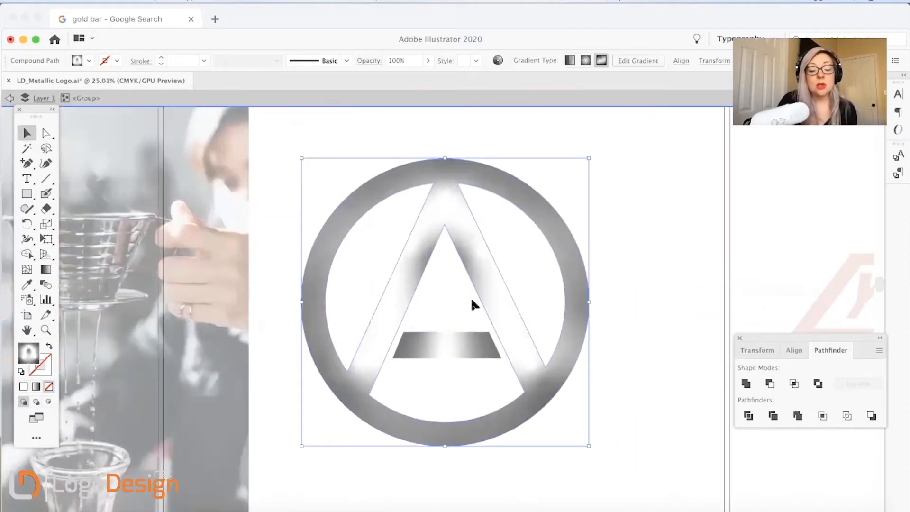
mouse_move(46, 218)
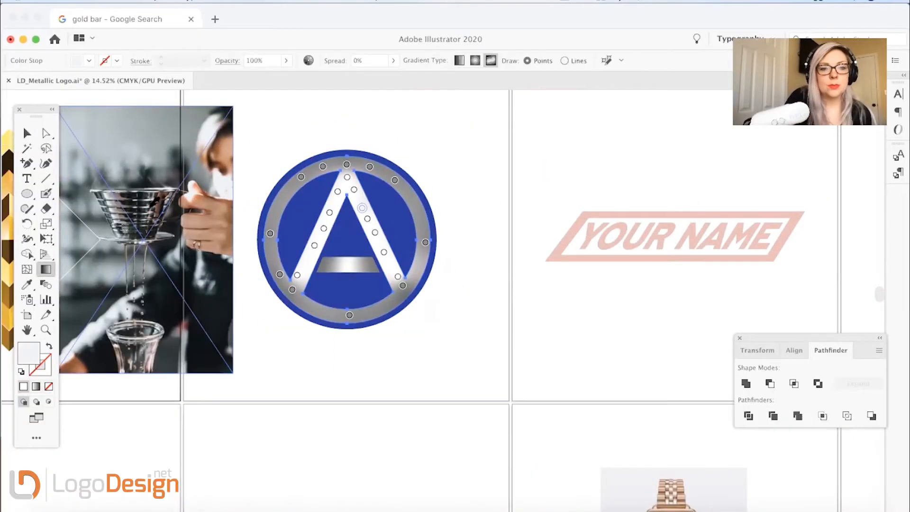
- Recolour one of the logo's freeform gradient points to green #006937
click(362, 208)
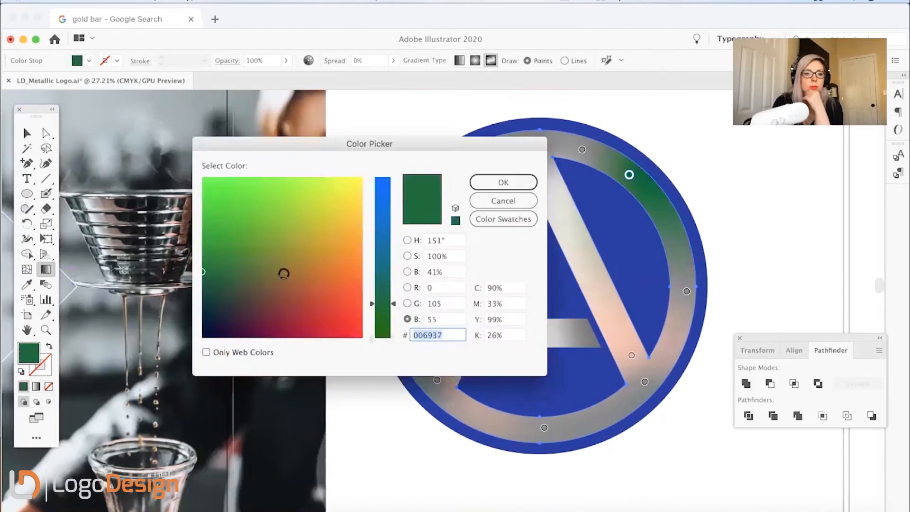
click(502, 182)
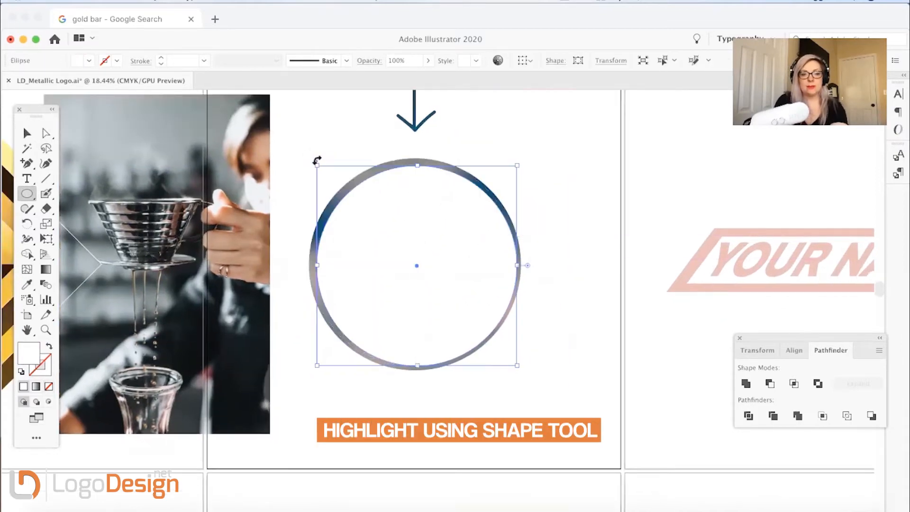
mouse_move(314, 161)
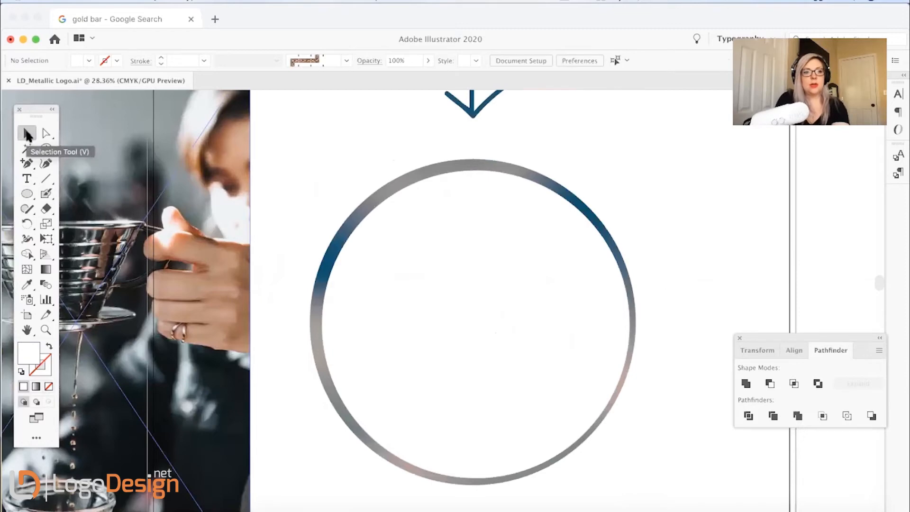
- Position the thin ellipse over the logo ring and give its stroke a tapered width profile
click(476, 324)
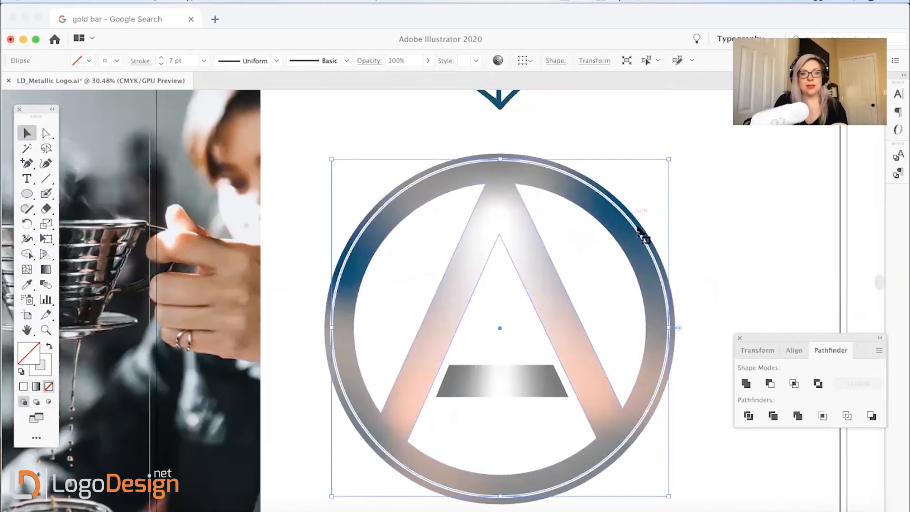
click(347, 60)
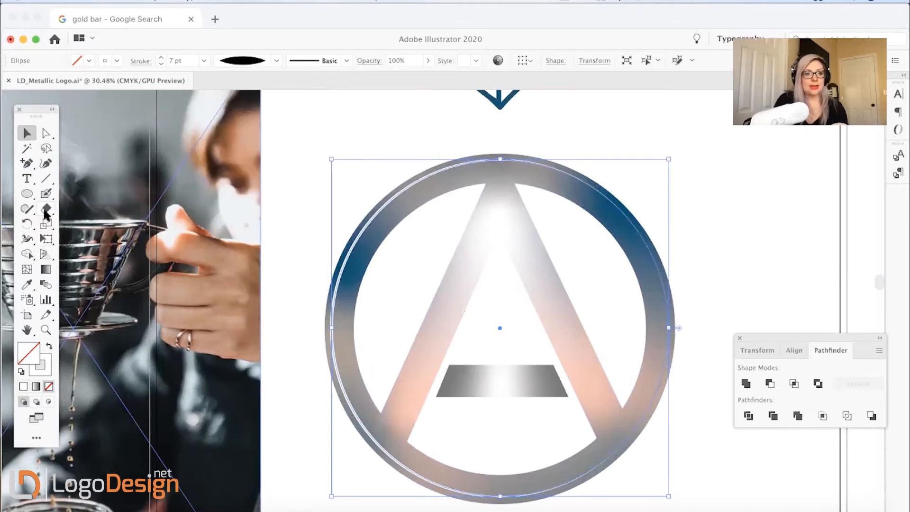
click(46, 209)
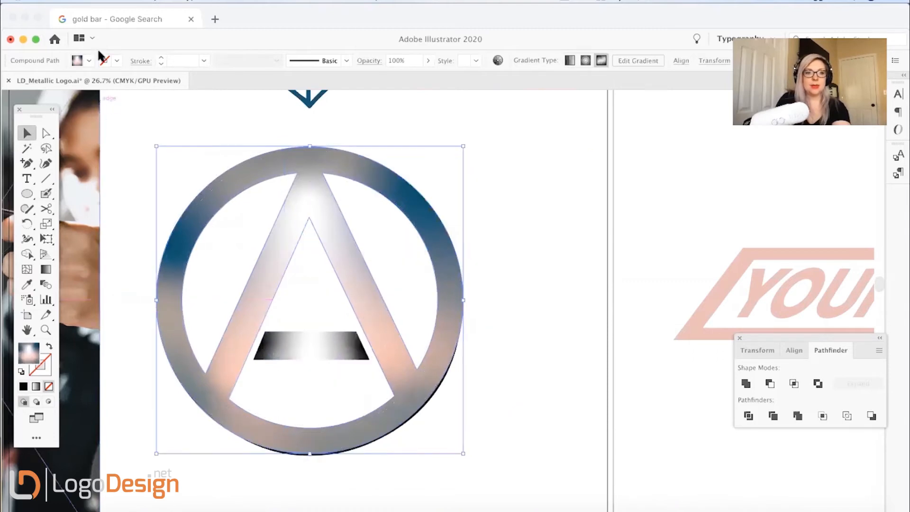
- Fill the duplicated logo copy black and send it behind the logo as an outline
click(90, 60)
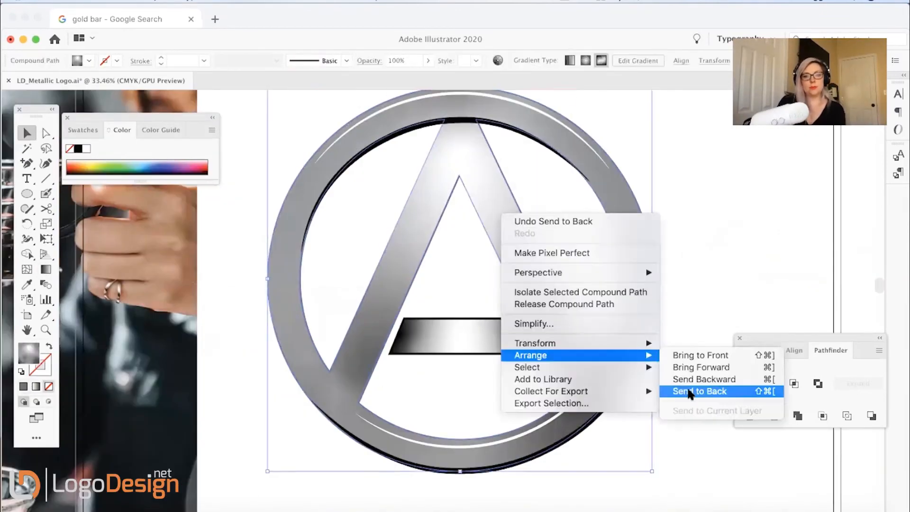
click(700, 391)
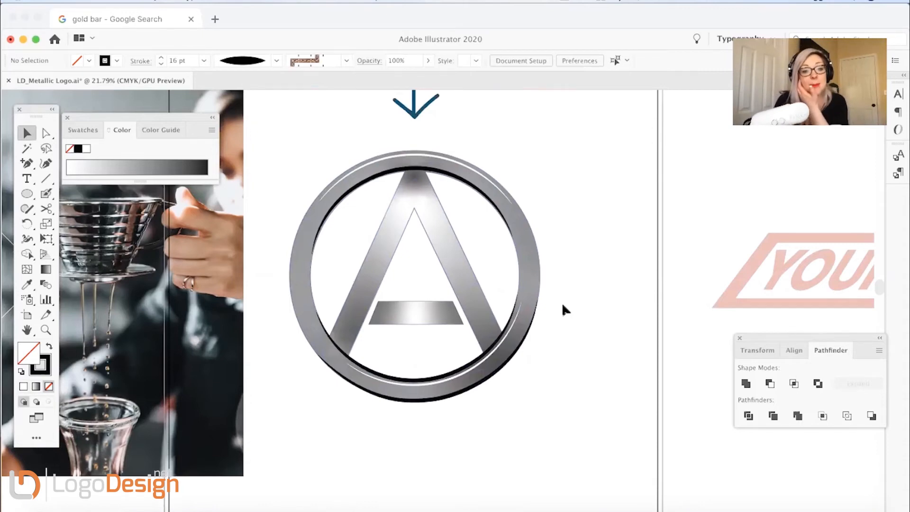
click(415, 318)
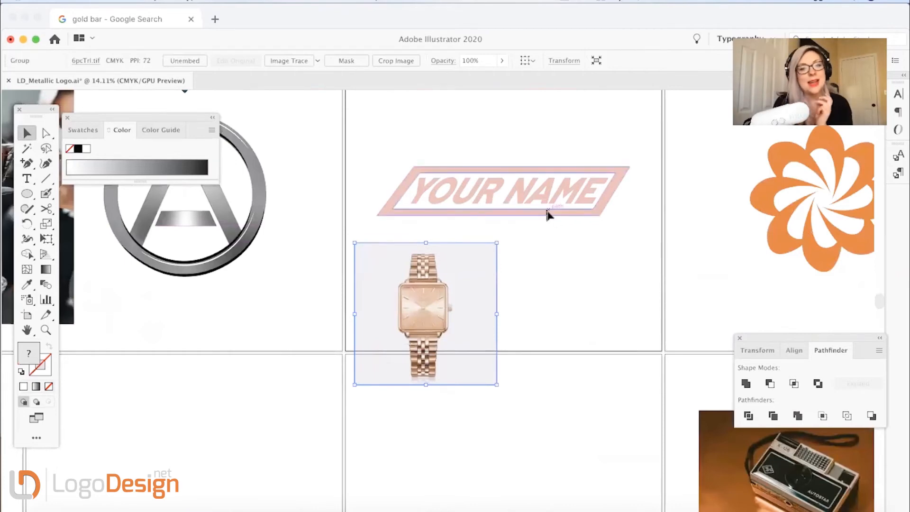
- Give the YOUR NAME badge frame a freeform gradient with rose-gold colour points
click(502, 192)
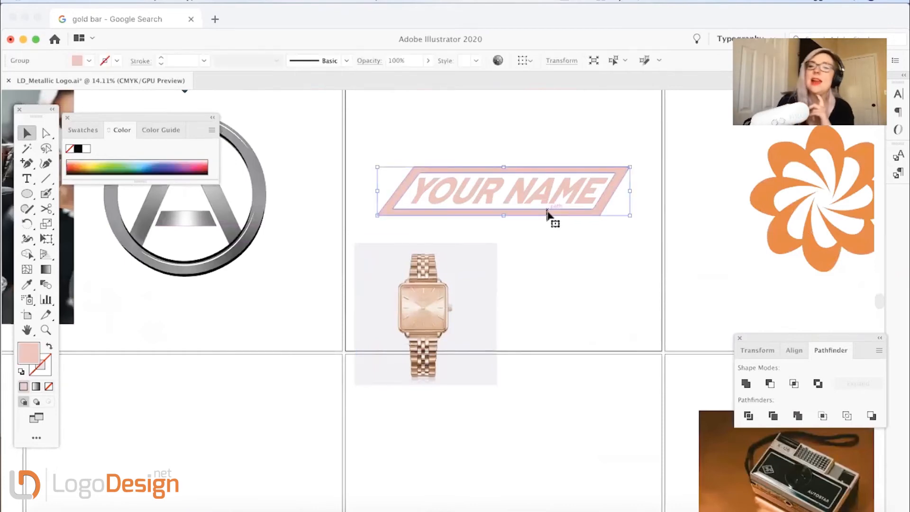
mouse_move(559, 284)
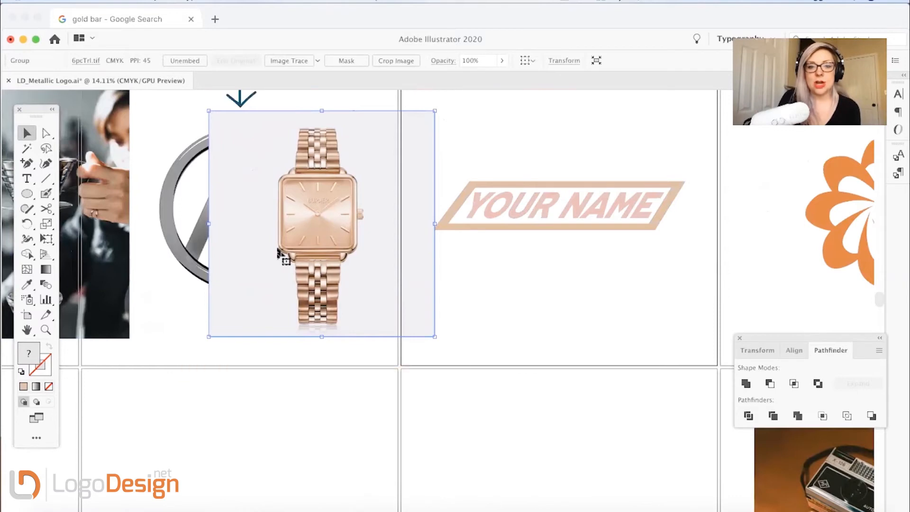
click(572, 205)
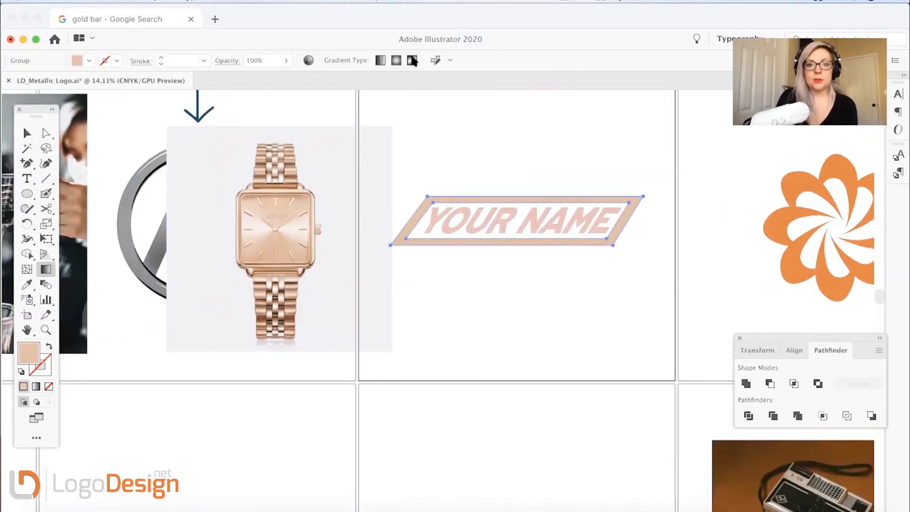
click(411, 60)
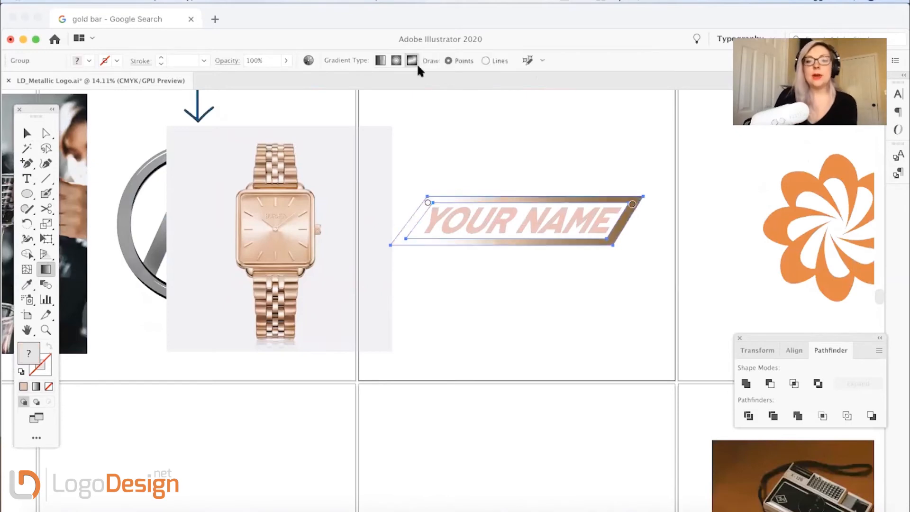
click(427, 202)
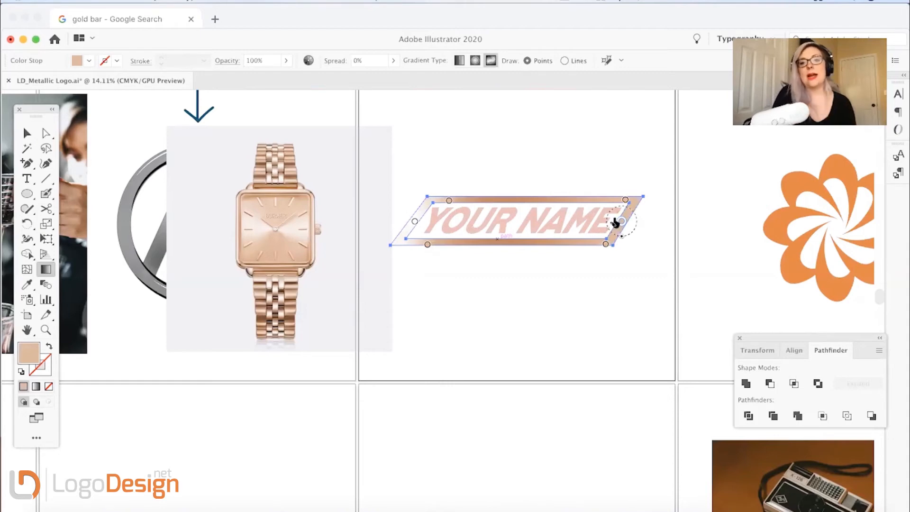
mouse_move(415, 226)
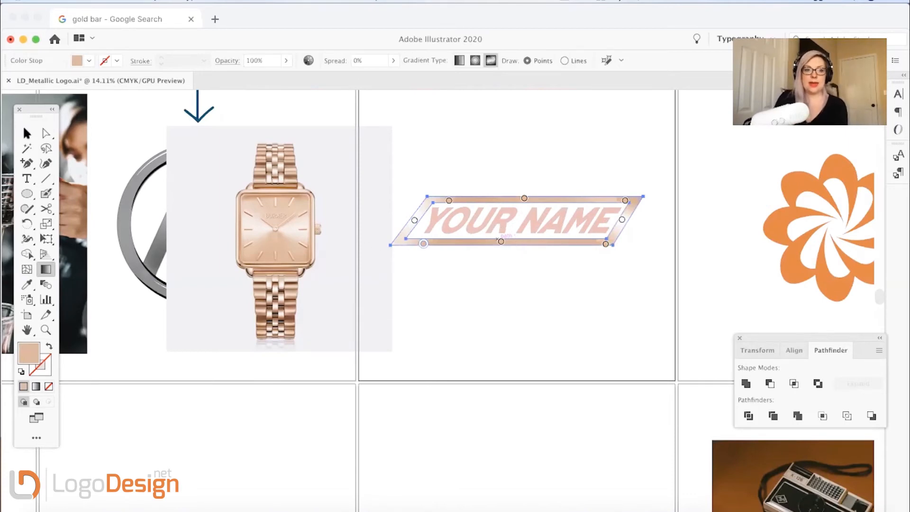
click(523, 290)
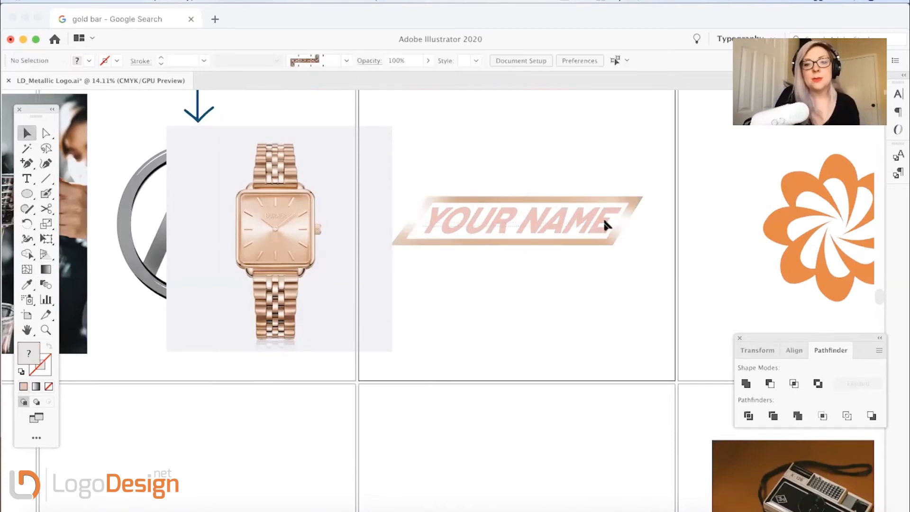
- Sample rose-gold from the watch photo onto the YOUR NAME letters
click(511, 220)
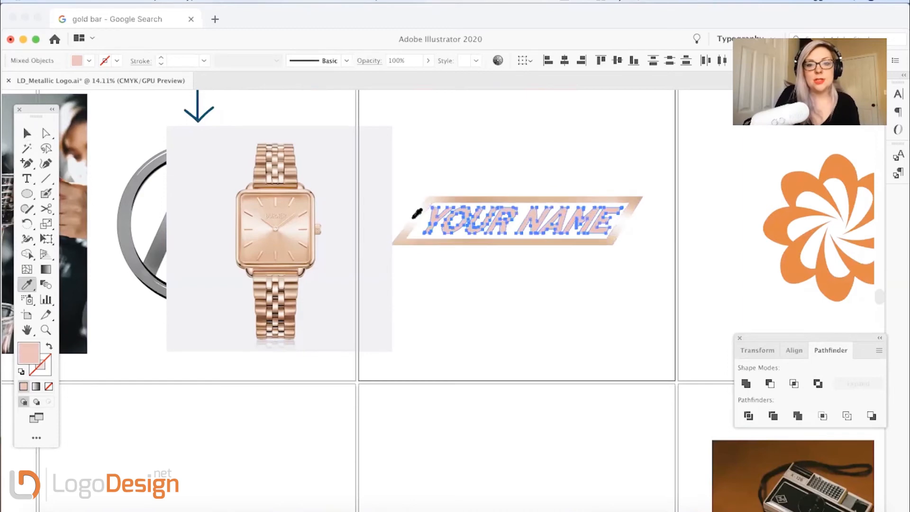
click(538, 246)
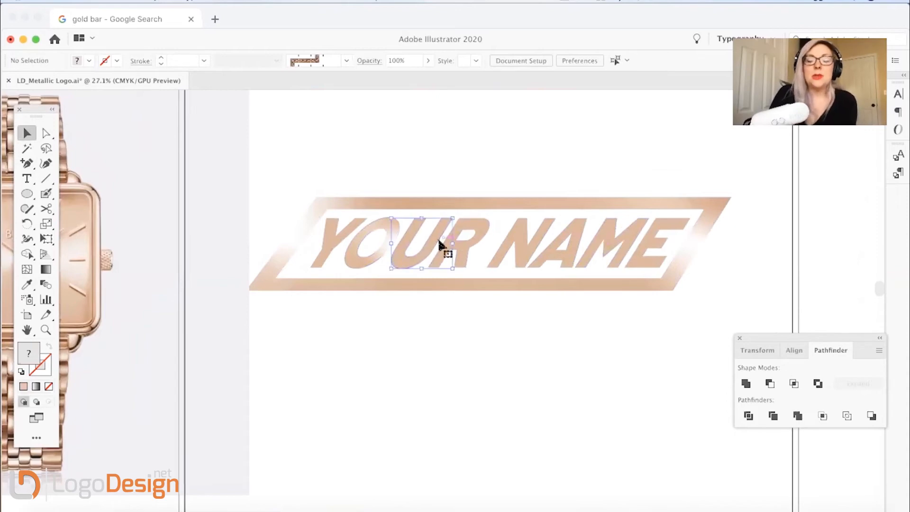
click(342, 252)
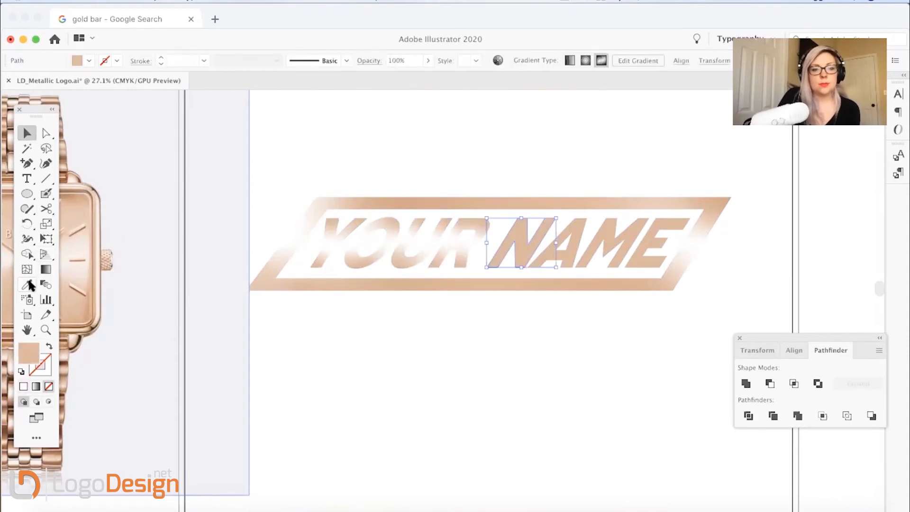
click(45, 269)
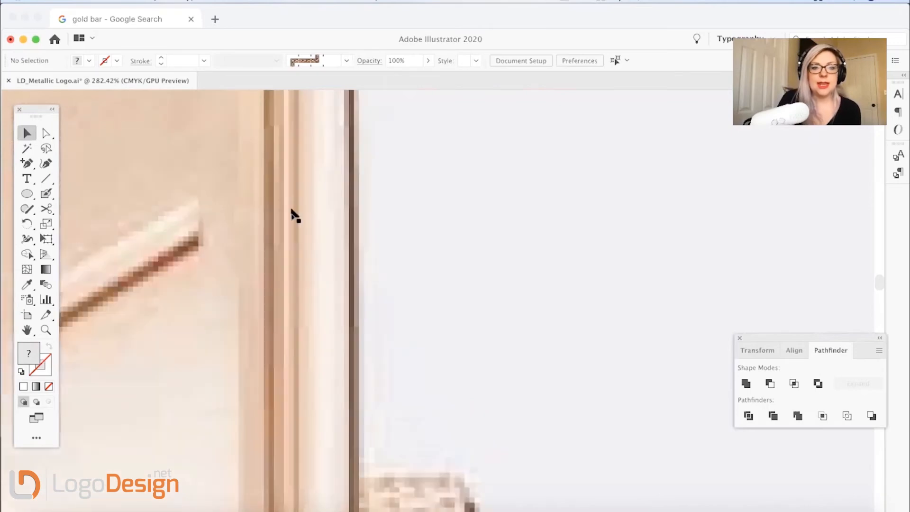
mouse_move(294, 244)
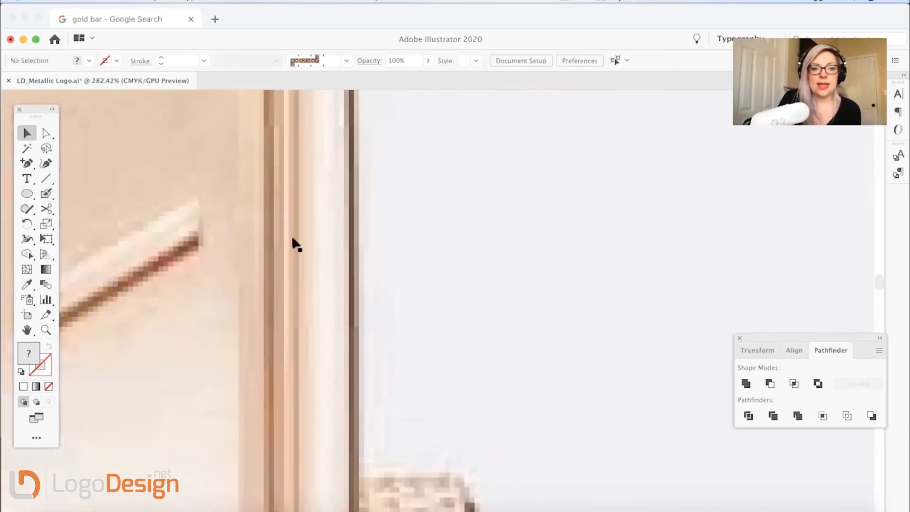
click(293, 218)
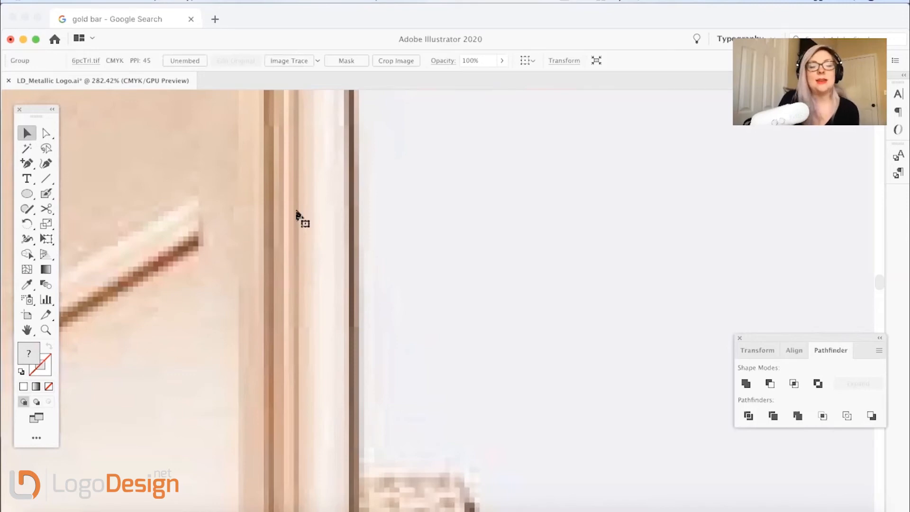
mouse_move(301, 225)
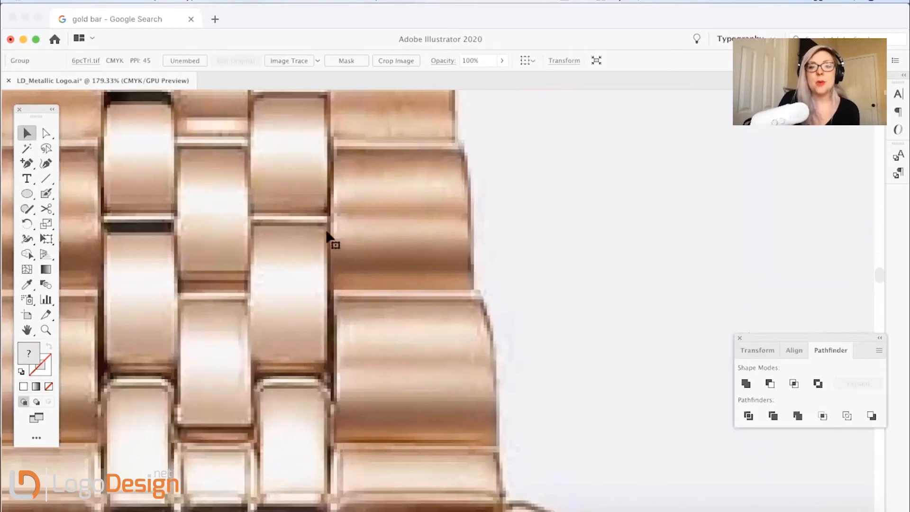
mouse_move(298, 238)
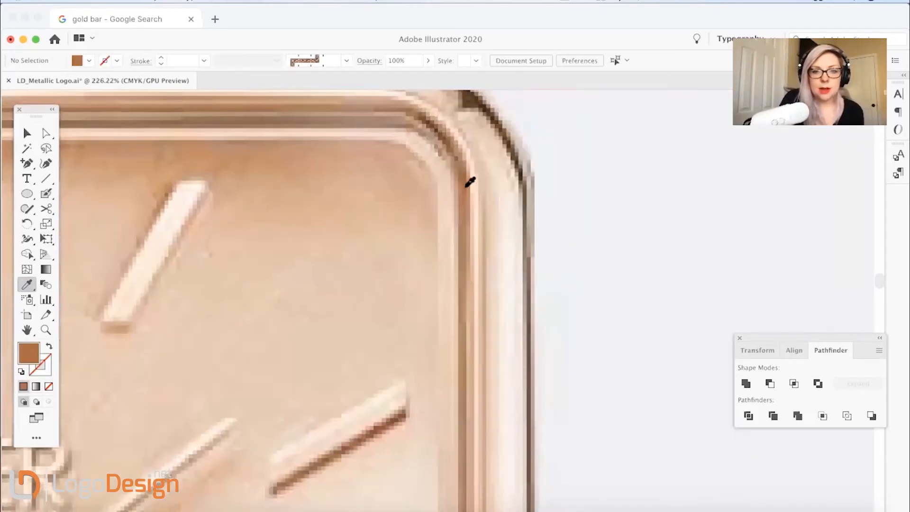
- Adjust the sampled rose-brown fill in the colour picker, then select the YOUR NAME lettering
double_click(28, 355)
text(b5635d)
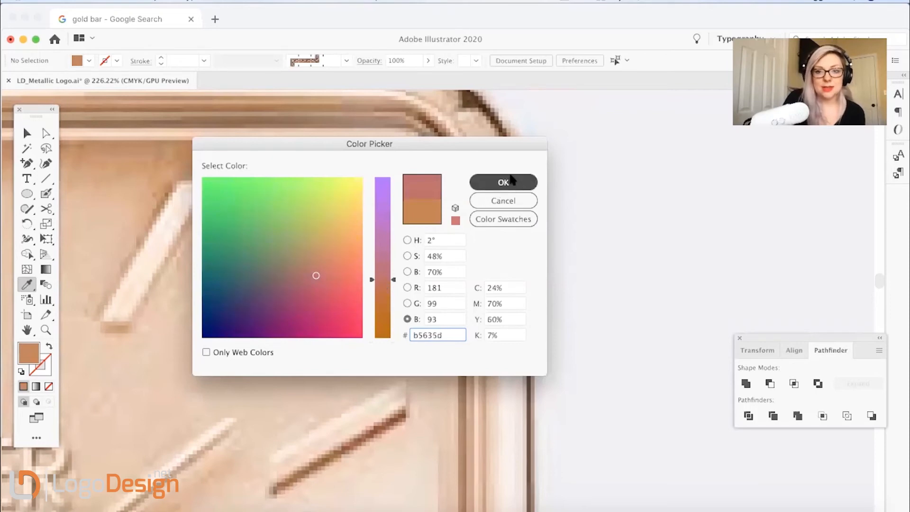
click(503, 181)
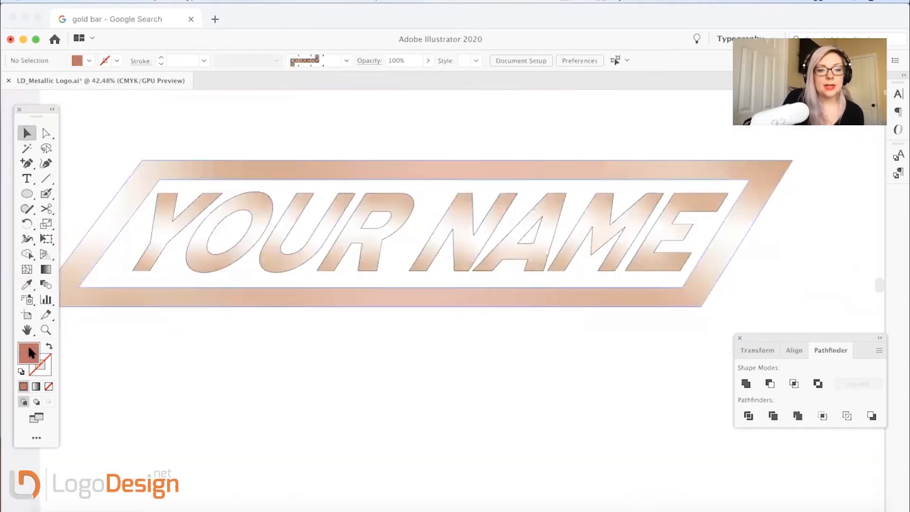
double_click(23, 355)
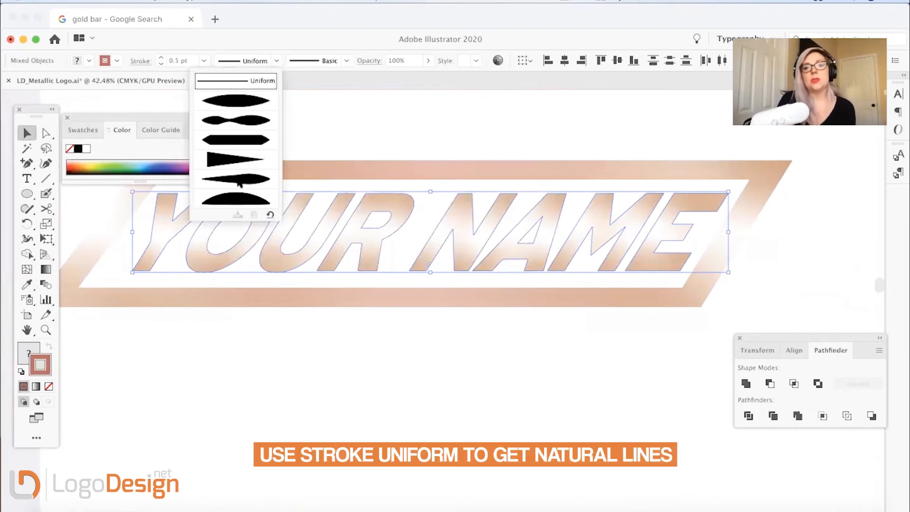
- Give the lettering and badge frame a thin rose-brown outline with Uniform width profile
click(236, 80)
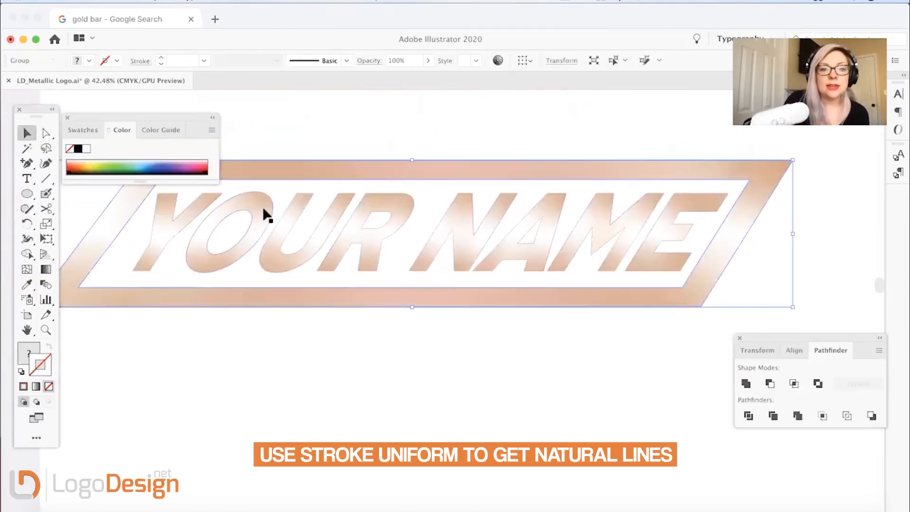
click(227, 232)
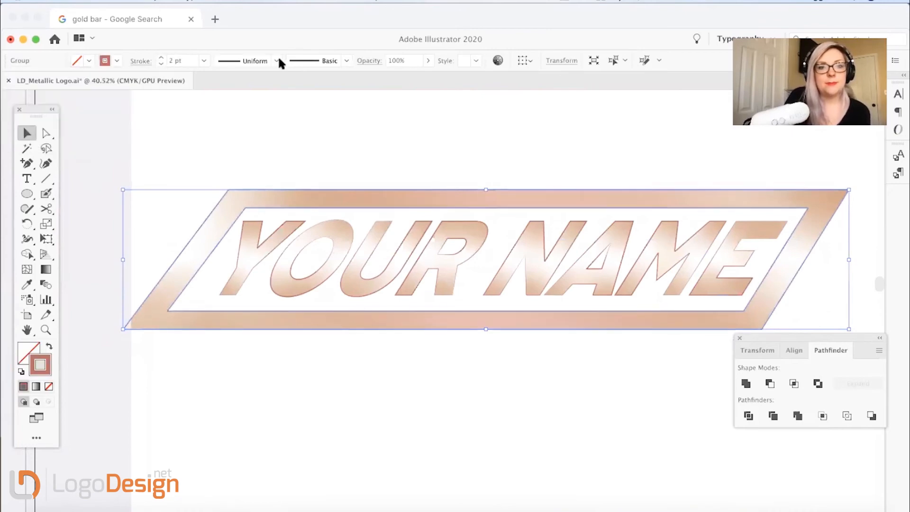
click(277, 60)
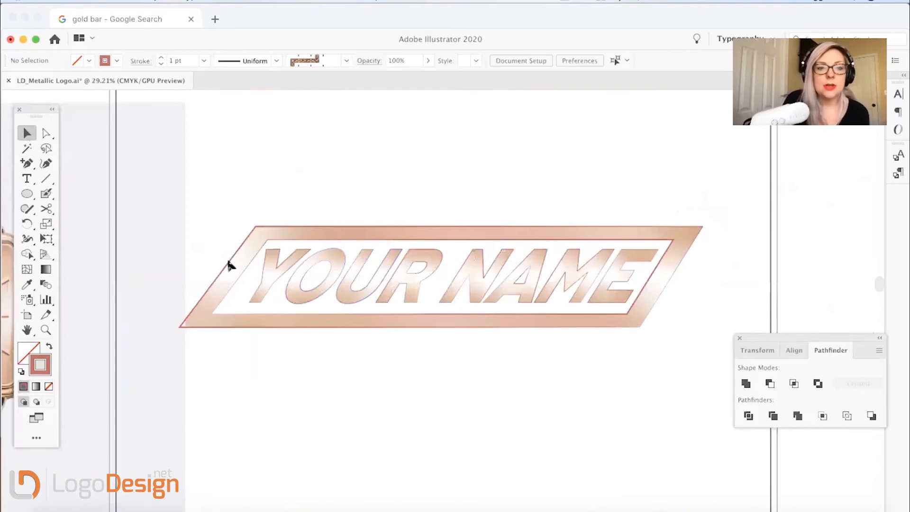
click(442, 279)
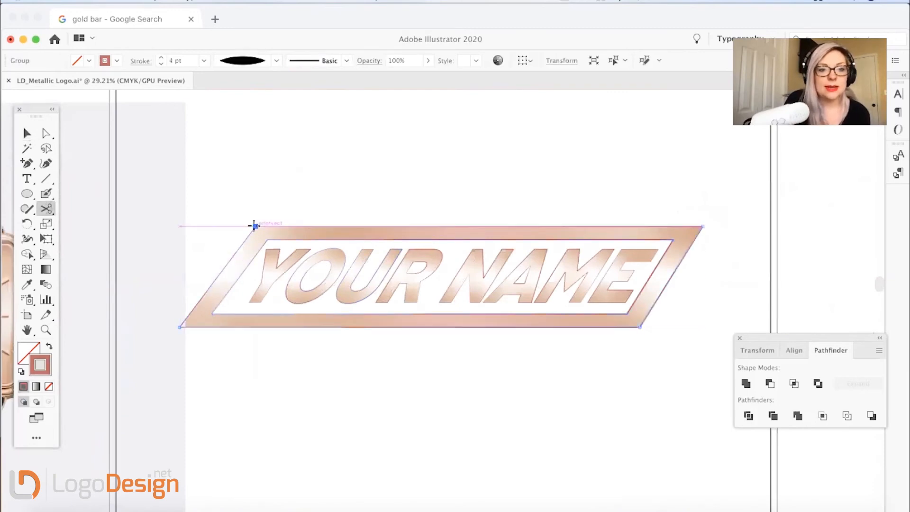
click(194, 5)
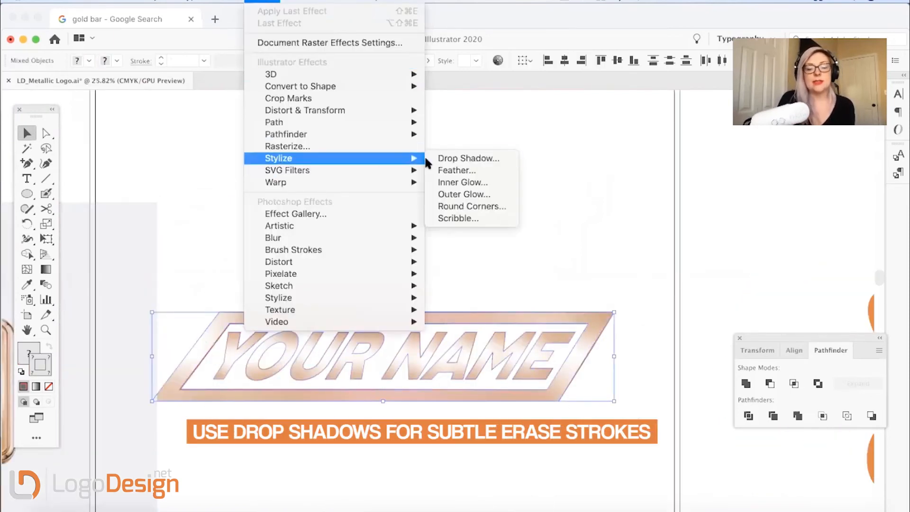
mouse_move(468, 158)
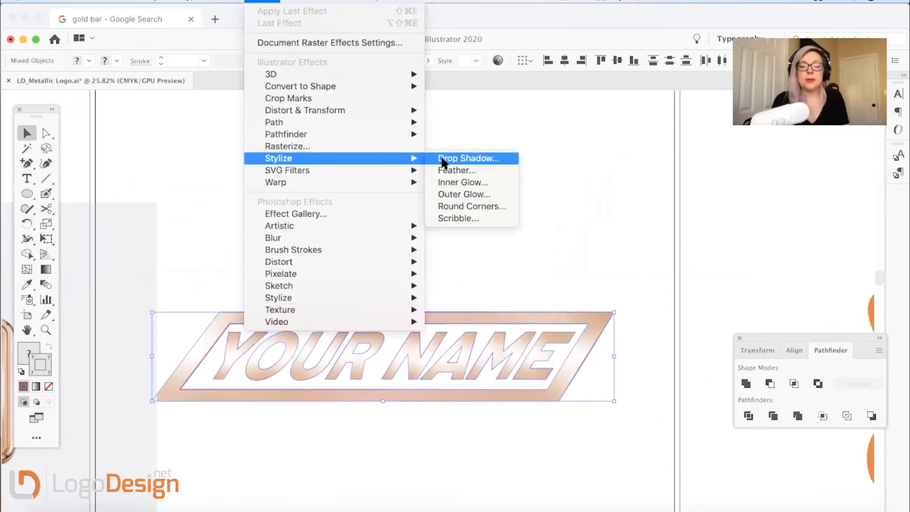
- Apply a Drop Shadow to the badge with 40% opacity in rose-brown
click(468, 158)
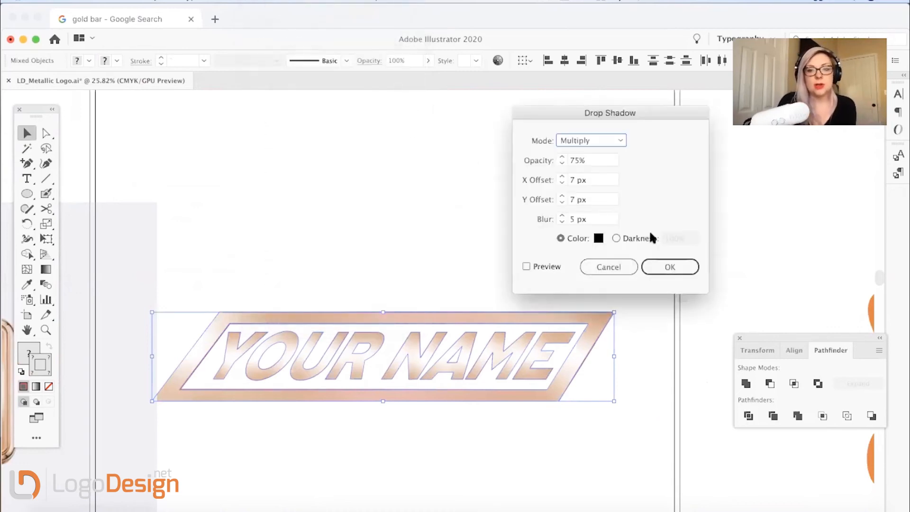
click(598, 238)
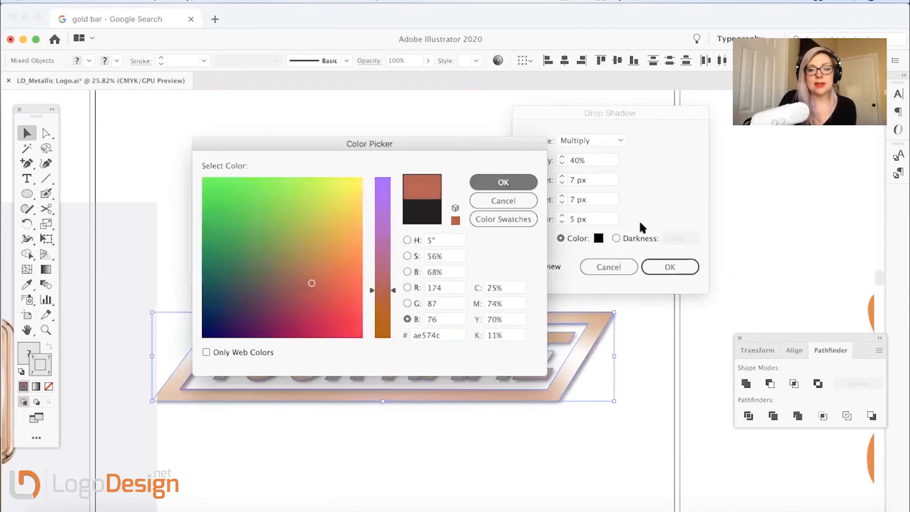
click(503, 182)
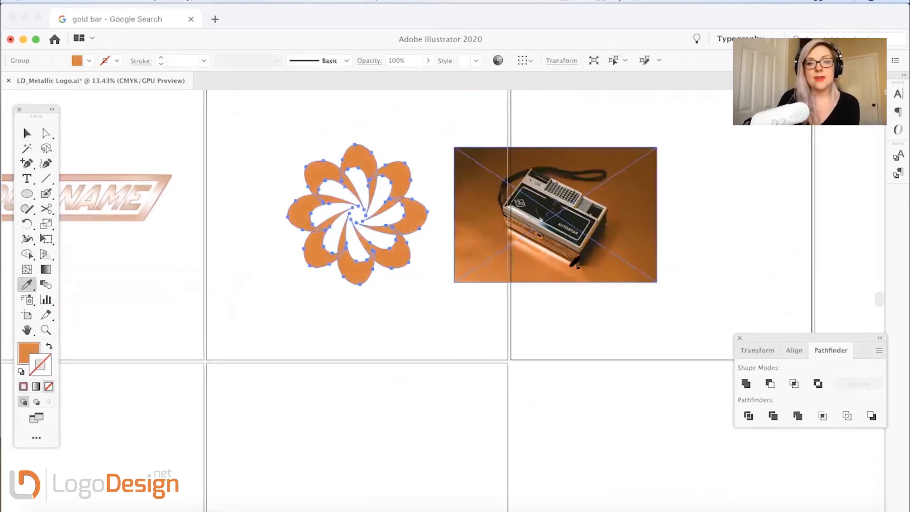
- Ungroup the orange flower logo into petals and change the top petal's stacking order
click(26, 132)
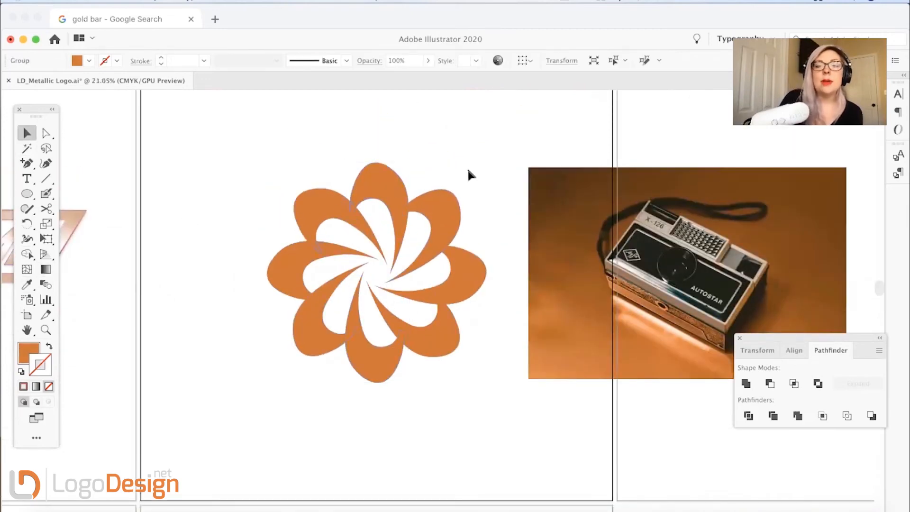
right_click(378, 273)
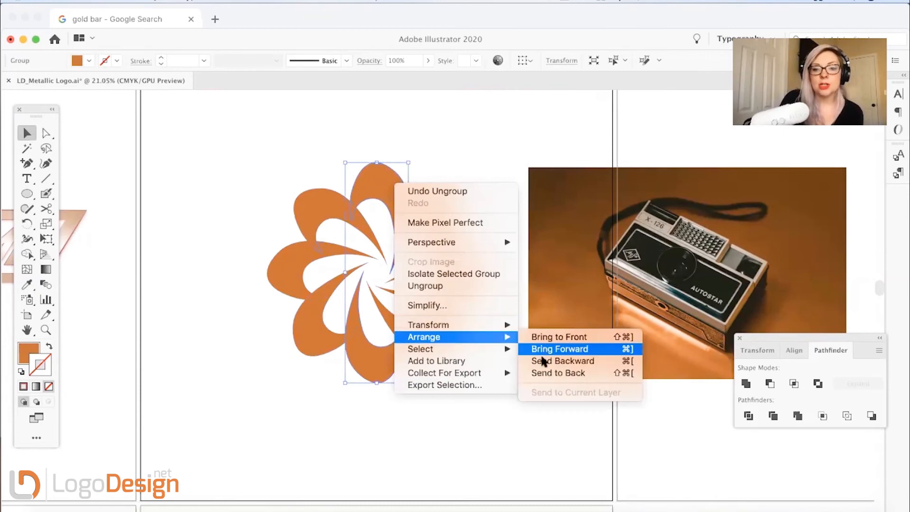
click(561, 349)
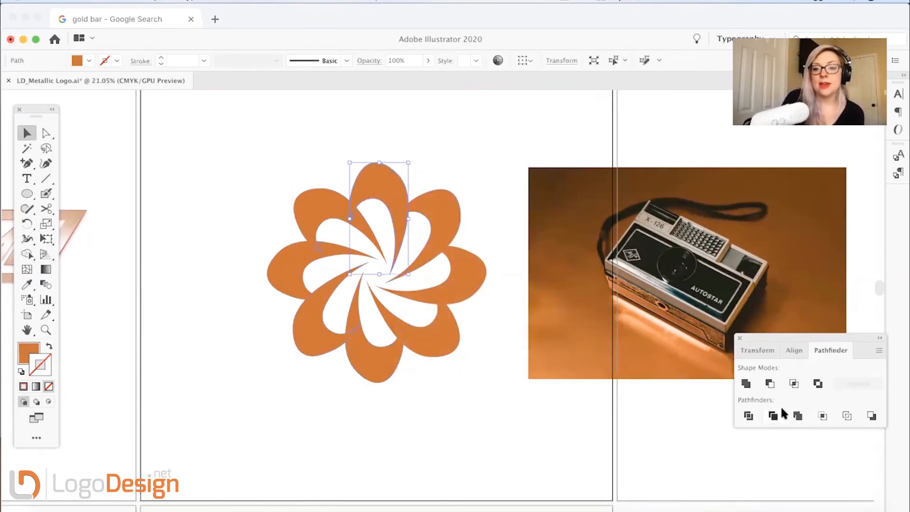
click(395, 204)
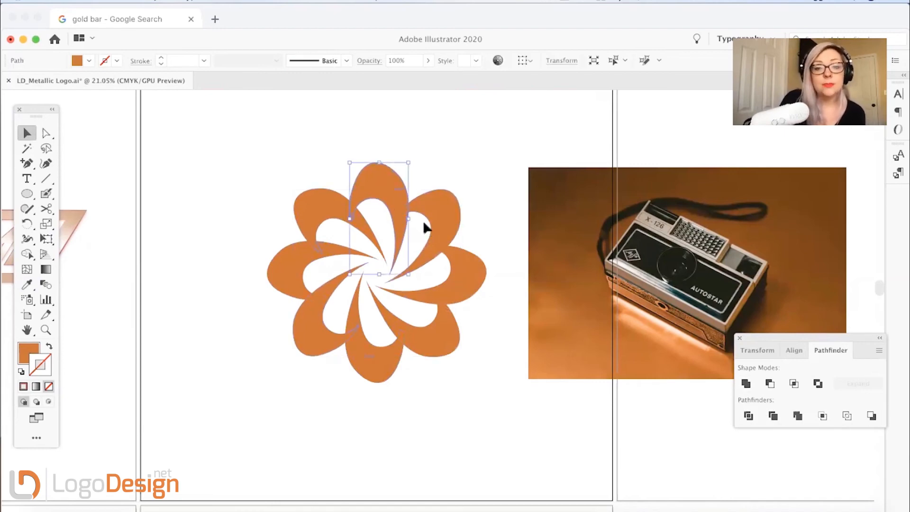
click(424, 228)
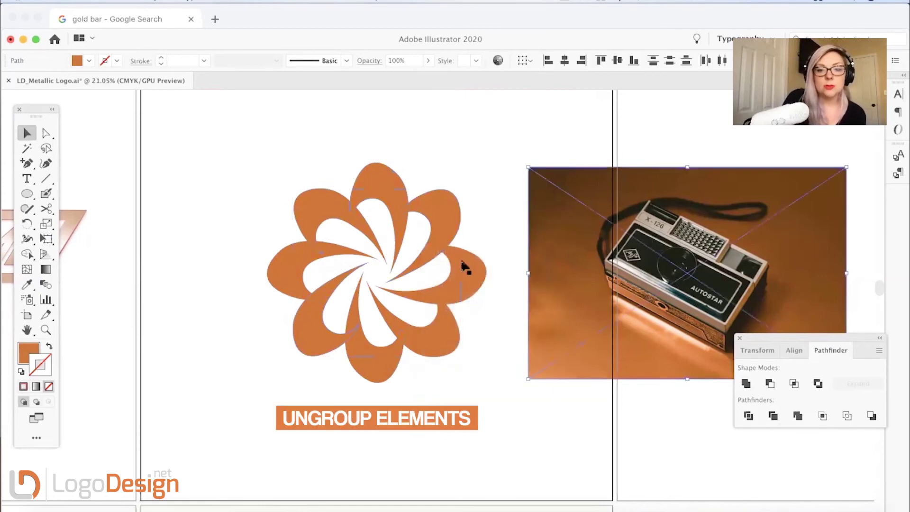
click(376, 273)
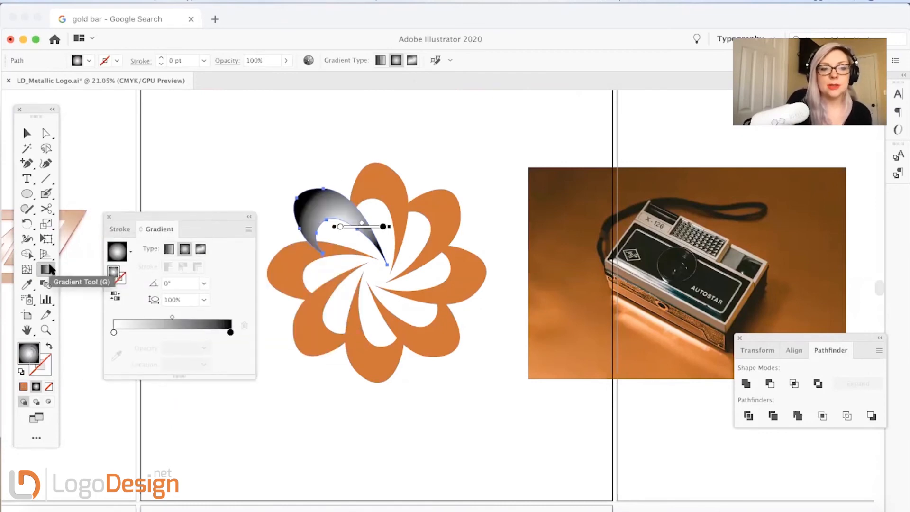
- Fill the petals with a radial gradient running from white to copper
click(26, 133)
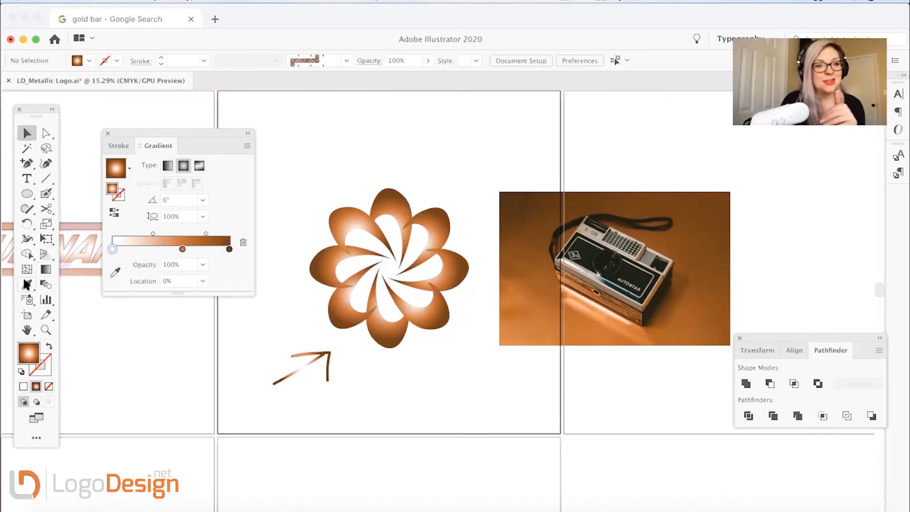
mouse_move(319, 331)
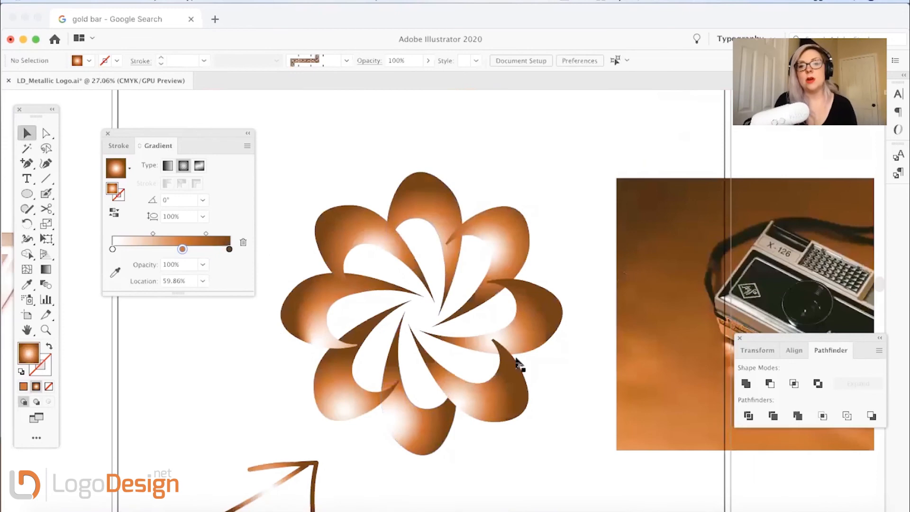
- Send the top, right, bottom and upper-left petals to back so each tucks behind its neighbour
right_click(502, 233)
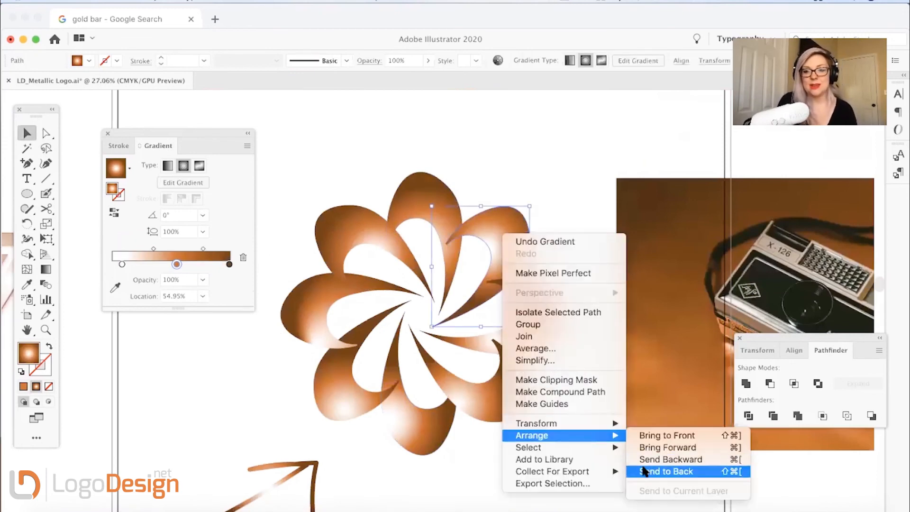
click(670, 471)
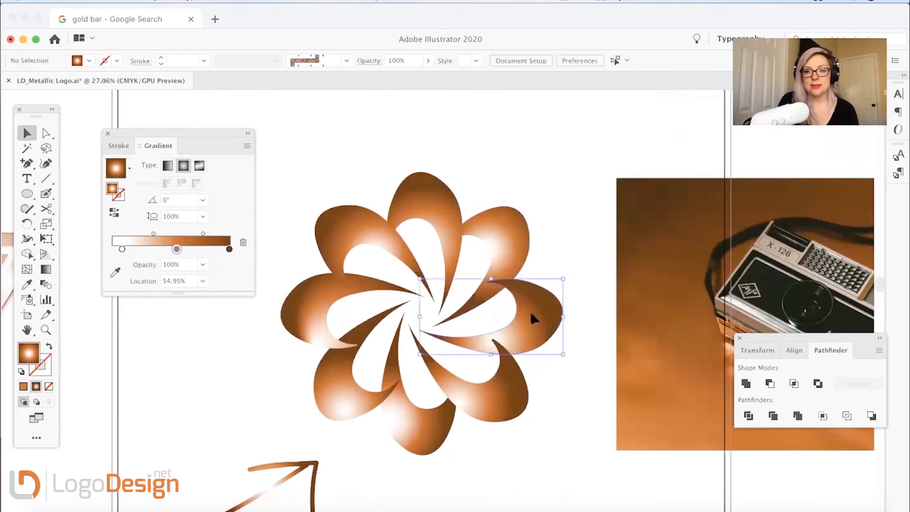
right_click(523, 317)
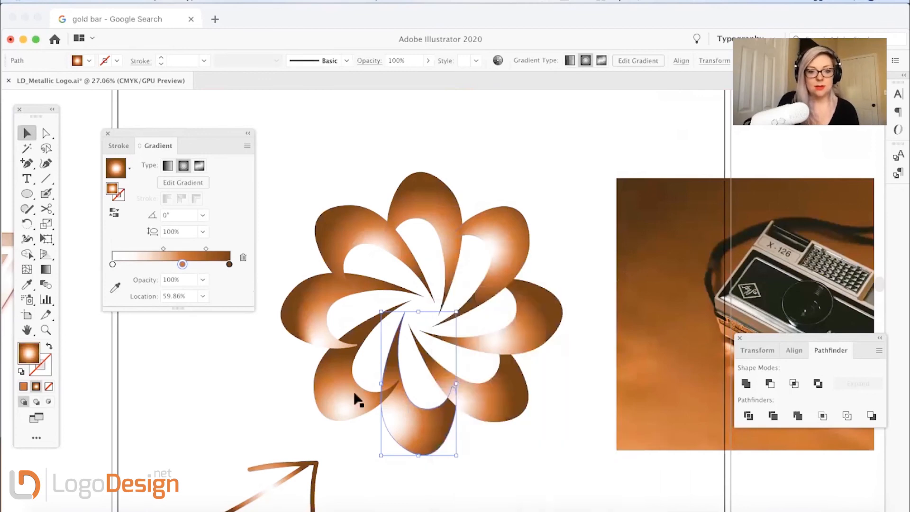
right_click(357, 401)
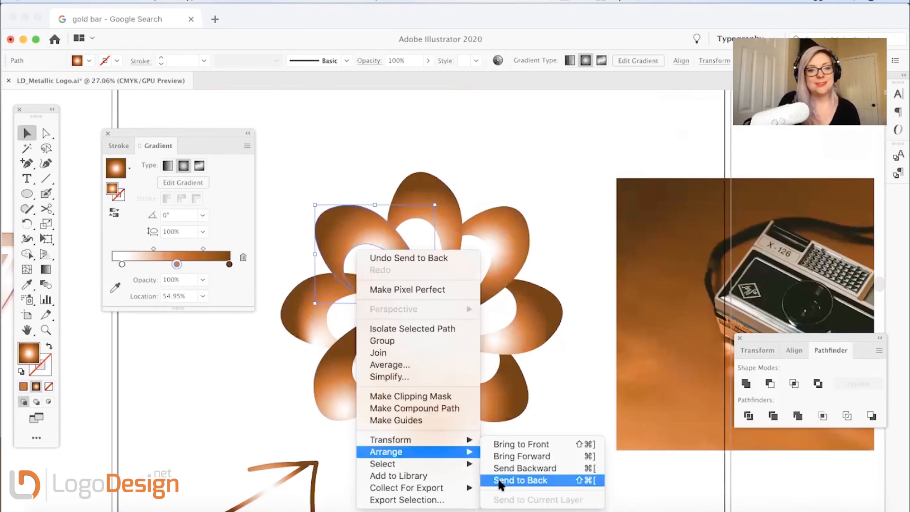
click(520, 481)
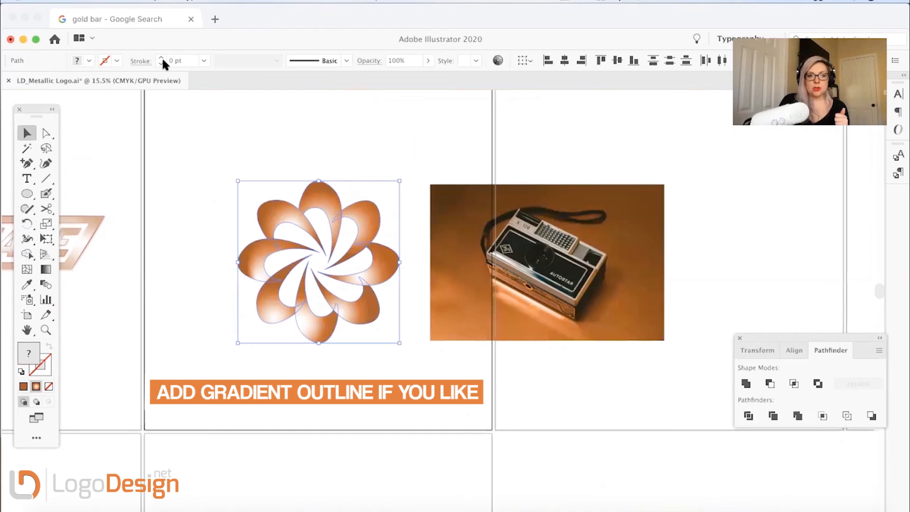
- Apply the copper gradient to the flower's stroke and raise its weight to 7 pt
click(186, 191)
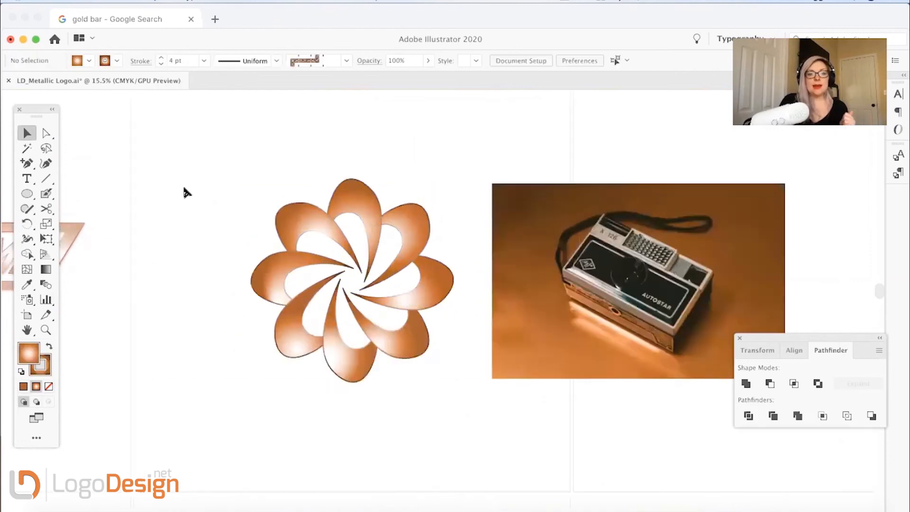
click(351, 278)
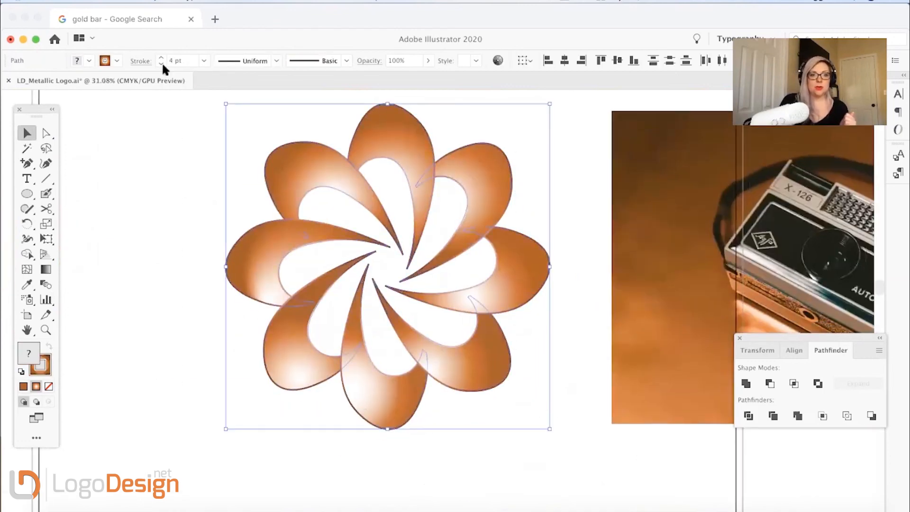
click(163, 253)
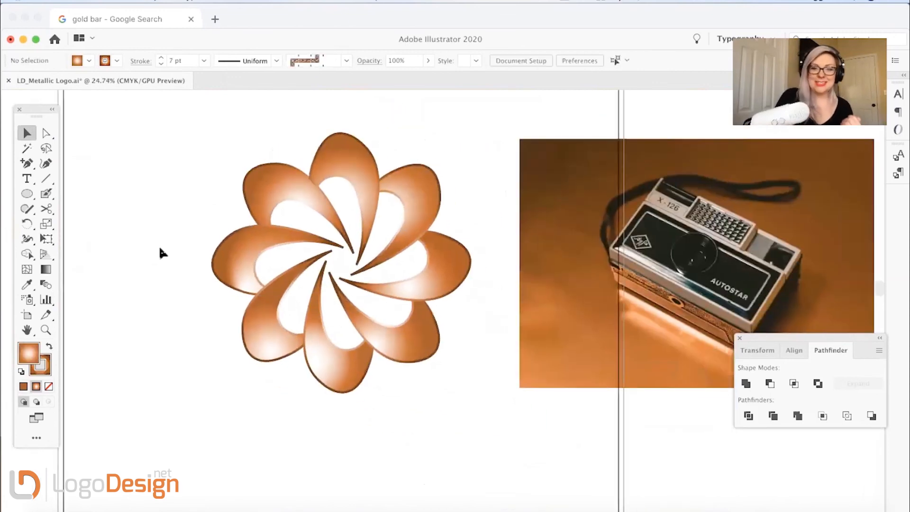
mouse_move(354, 401)
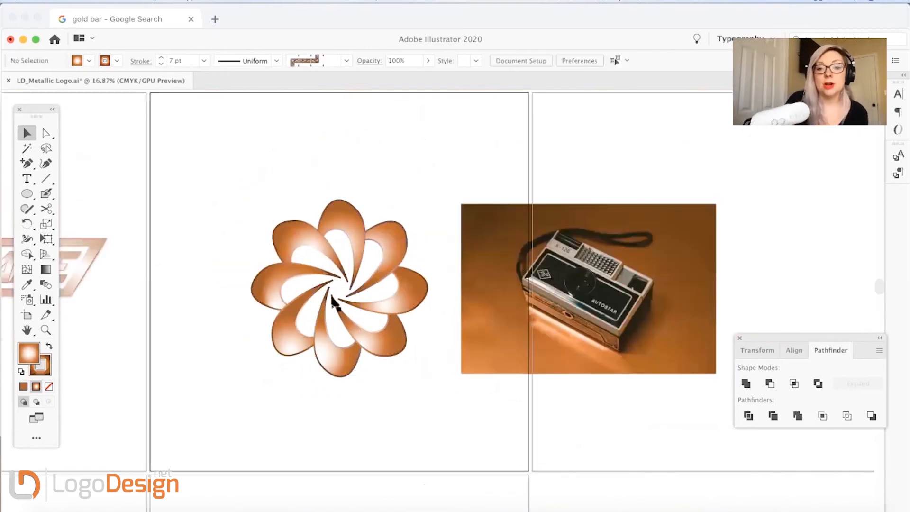
mouse_move(392, 267)
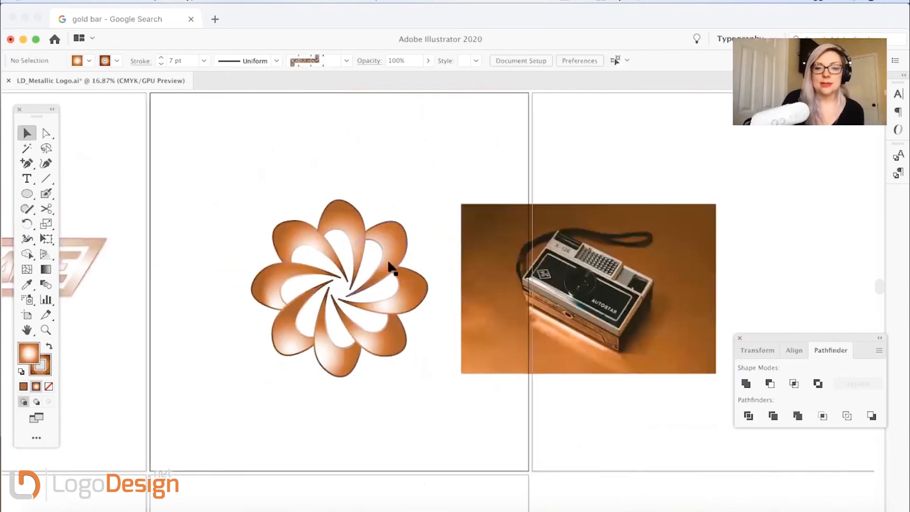